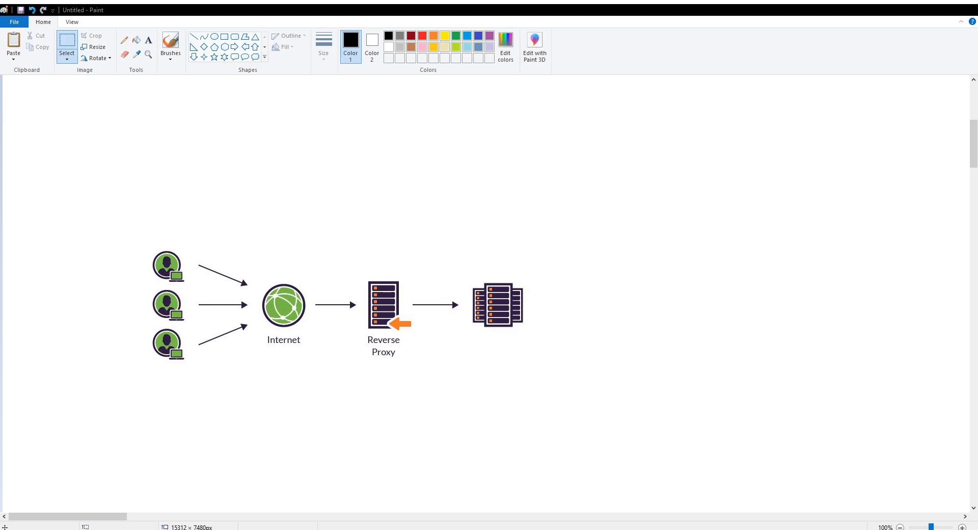
{"action": "mouse_move", "coordinate": [415, 244]}
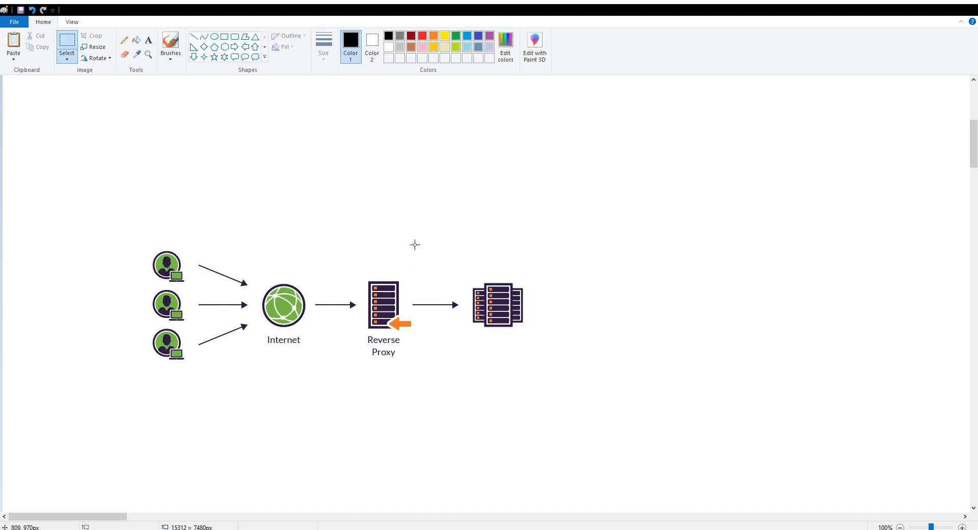
Step: Draw a freehand wavy line from the internet icon toward the proxy above the diagram
{"action": "left_click_drag", "start_coordinate": [262, 223], "coordinate": [480, 226]}
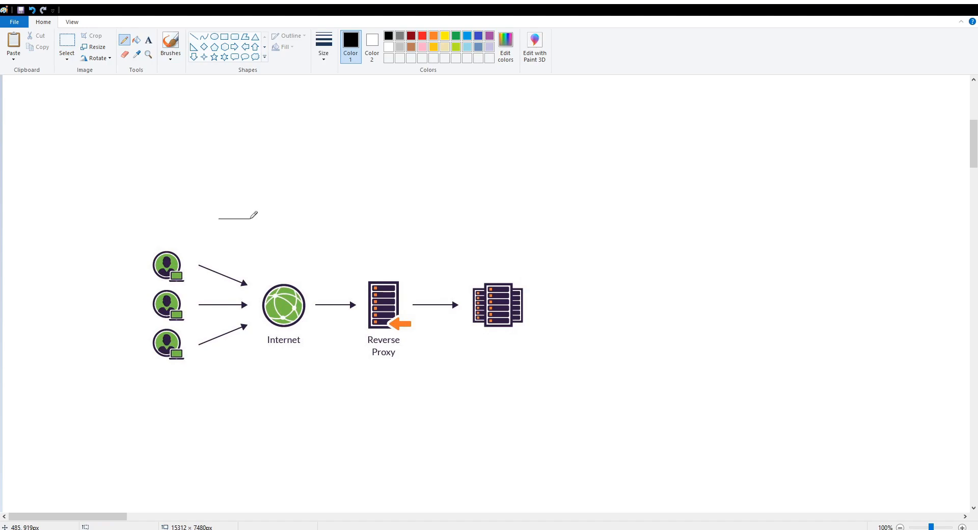
{"action": "left_click_drag", "start_coordinate": [255, 215], "coordinate": [484, 218]}
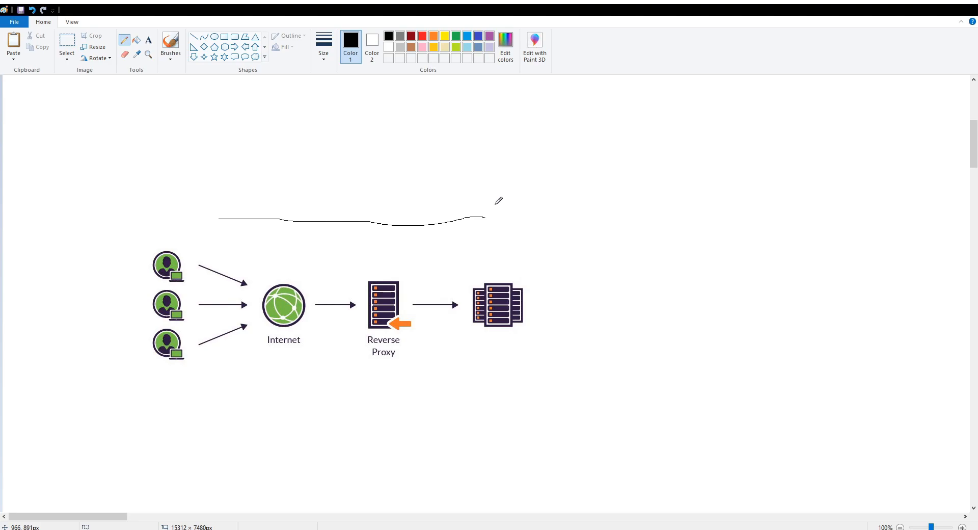
{"action": "mouse_move", "coordinate": [539, 175]}
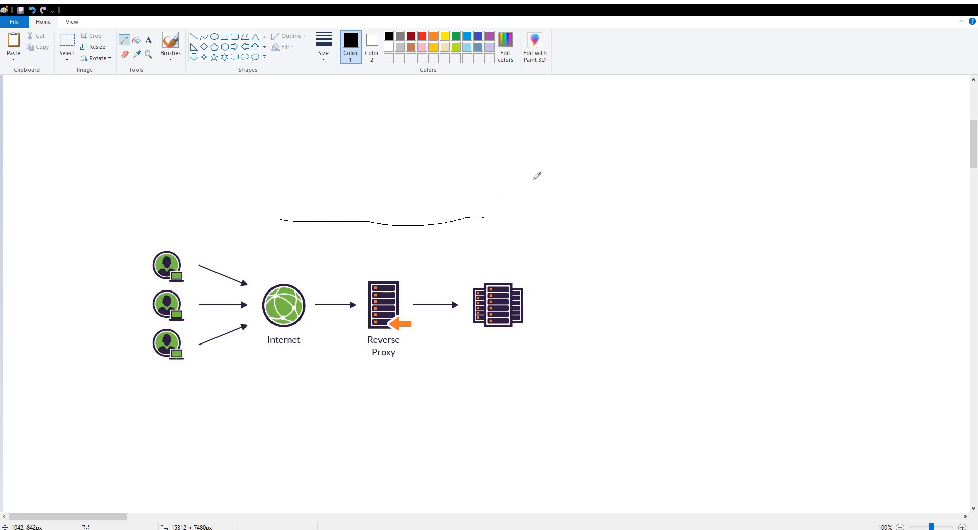
{"action": "mouse_move", "coordinate": [303, 338]}
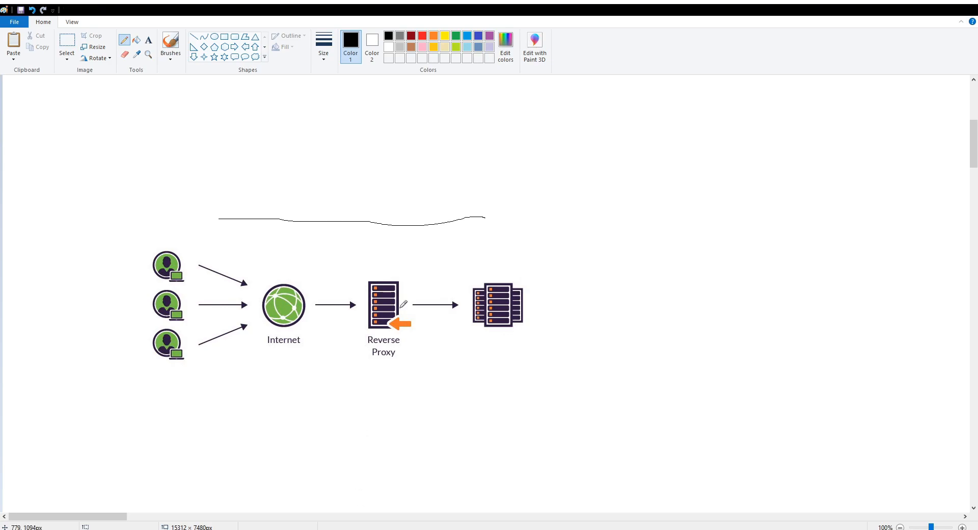
{"action": "mouse_move", "coordinate": [371, 136]}
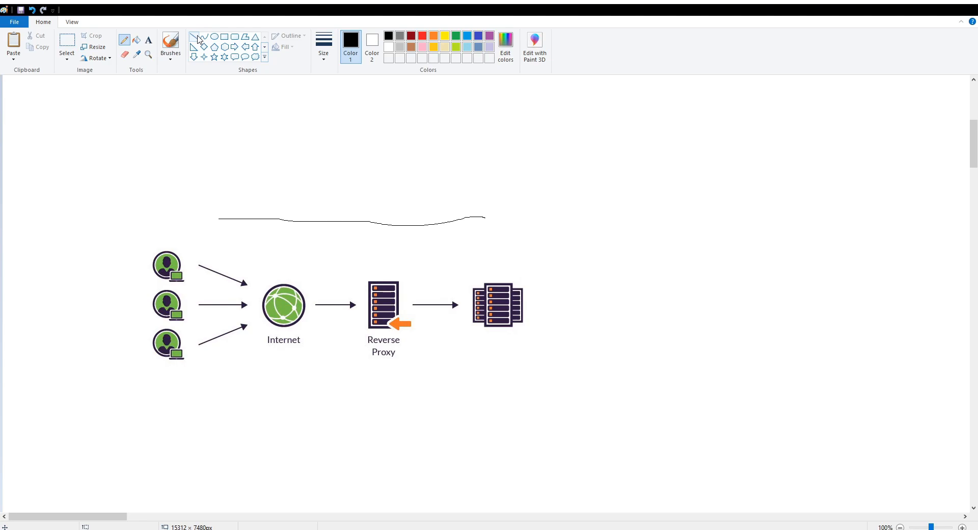
{"action": "mouse_move", "coordinate": [219, 18]}
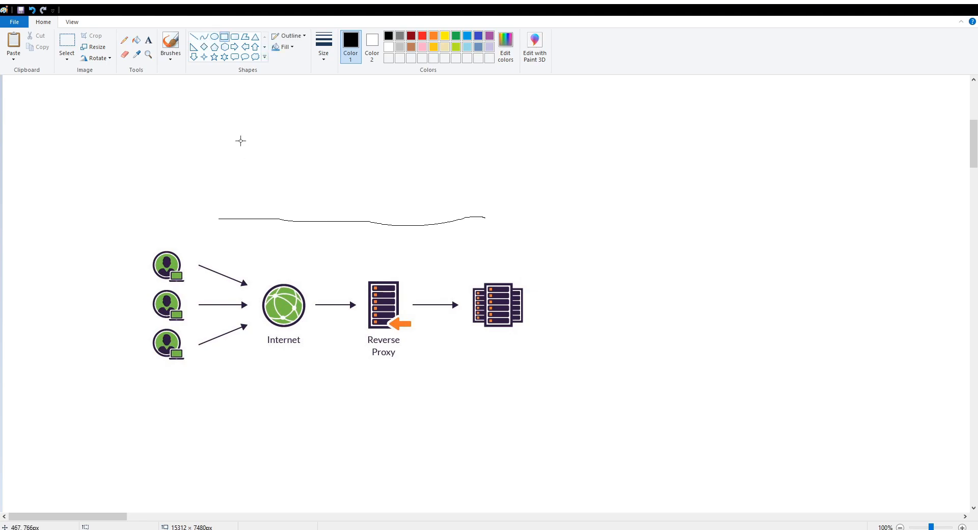
Step: Draw a down arrow at top left and a rectangle beside the left arrow
{"action": "left_click_drag", "start_coordinate": [233, 115], "coordinate": [296, 153]}
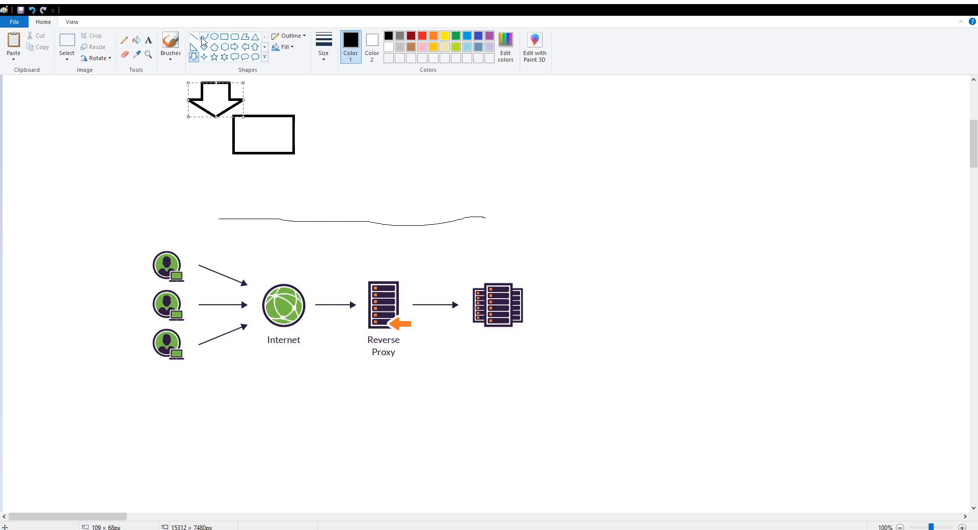
{"action": "mouse_move", "coordinate": [253, 46]}
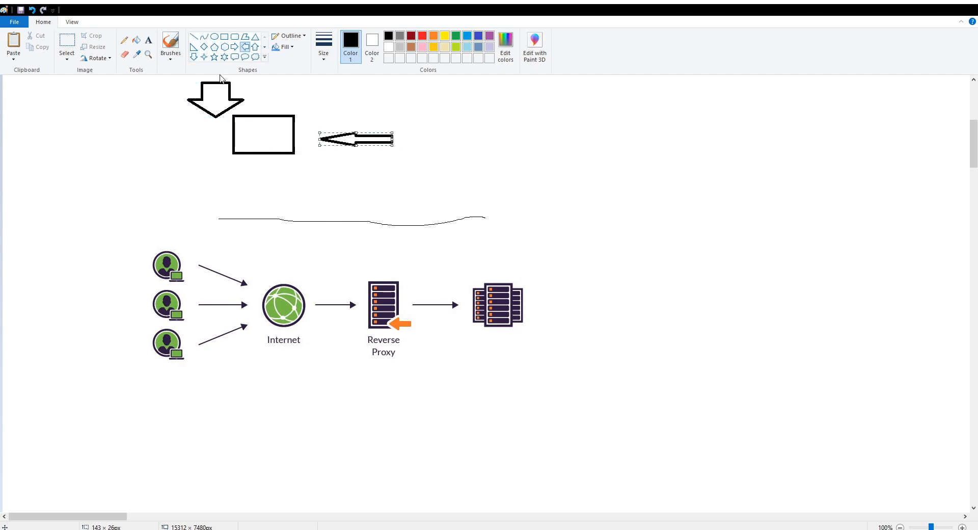
{"action": "left_click", "coordinate": [405, 118]}
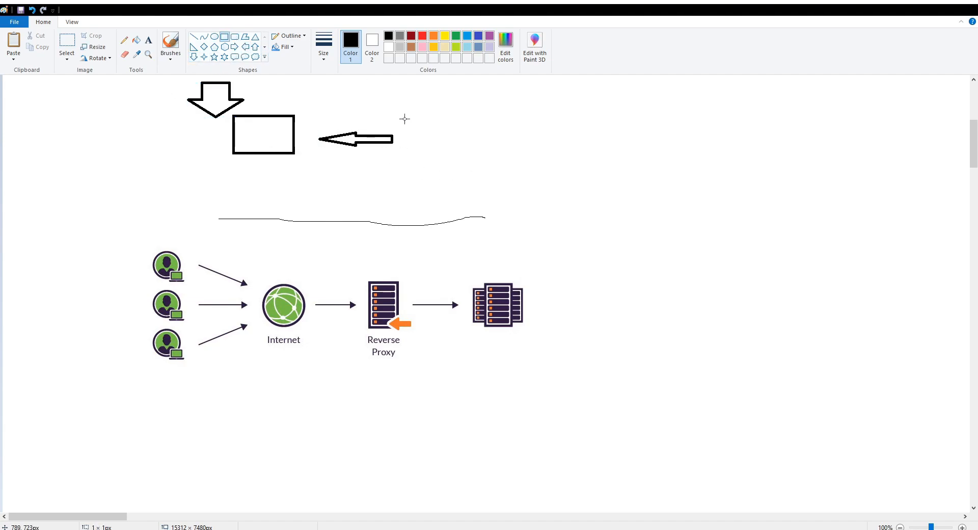
{"action": "left_click_drag", "start_coordinate": [403, 118], "coordinate": [459, 144]}
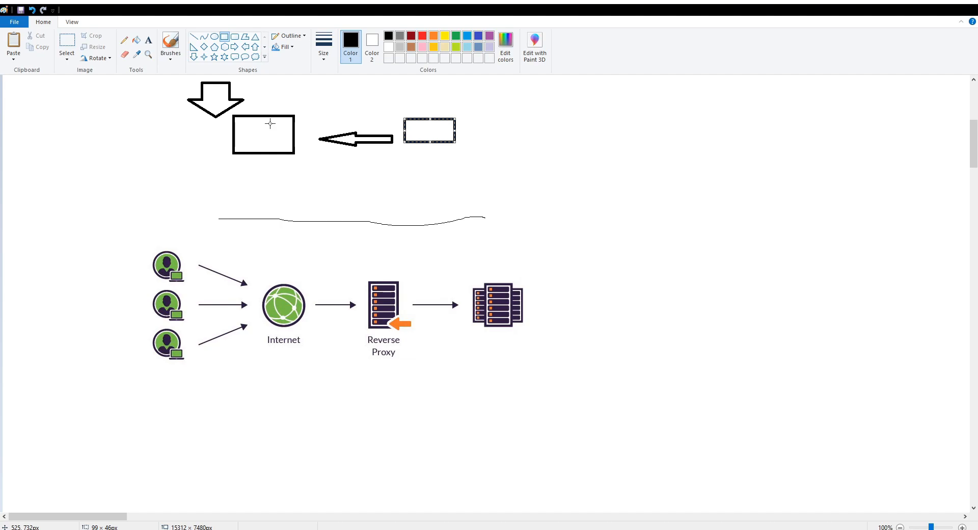
{"action": "mouse_move", "coordinate": [941, 8]}
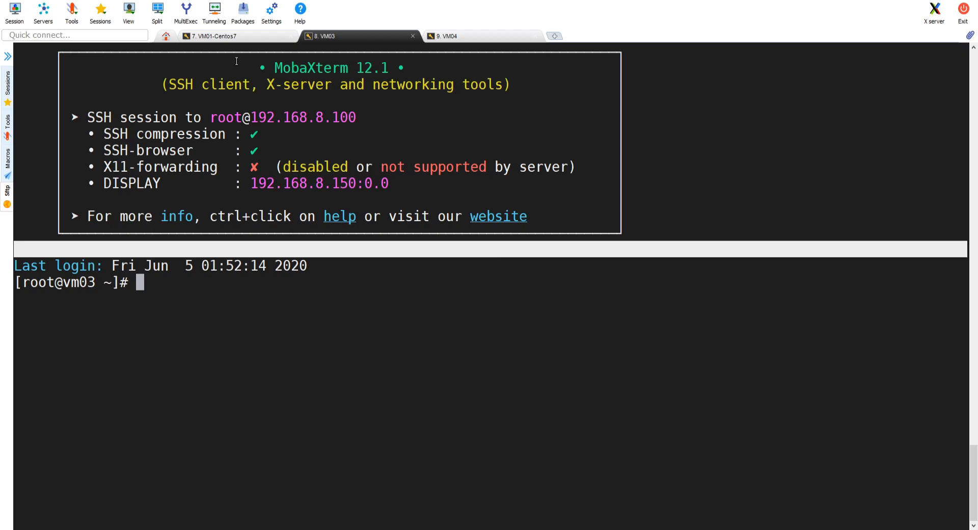
Step: Switch sessions and enter 'yum install httpd -y' before abandoning it
{"action": "left_click", "coordinate": [220, 35]}
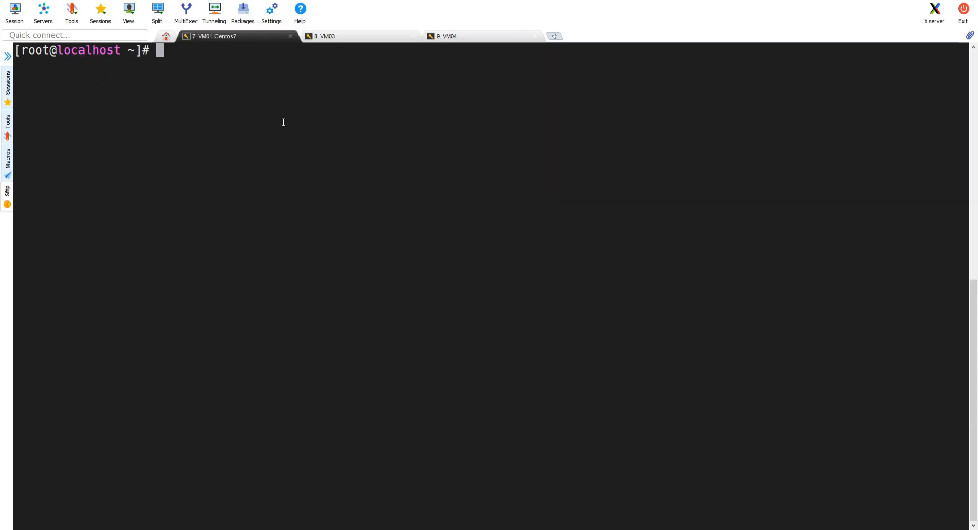
{"action": "key", "text": "Enter"}
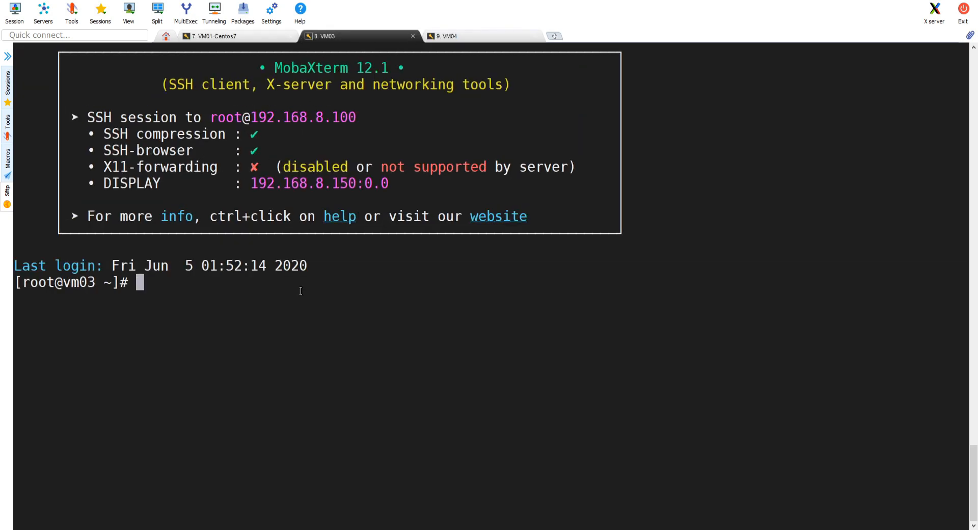
{"action": "mouse_move", "coordinate": [316, 337]}
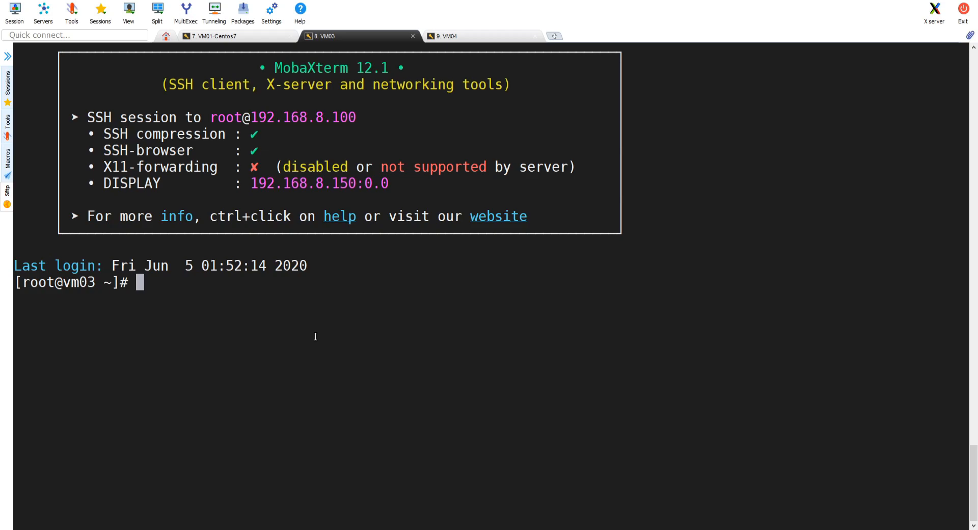
{"action": "type", "text": "yum install http"}
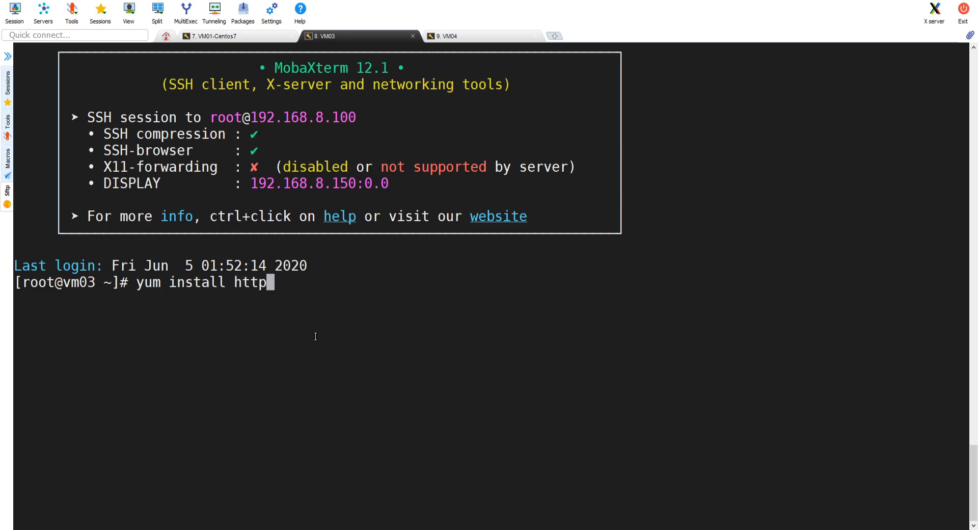
{"action": "type", "text": "d -y"}
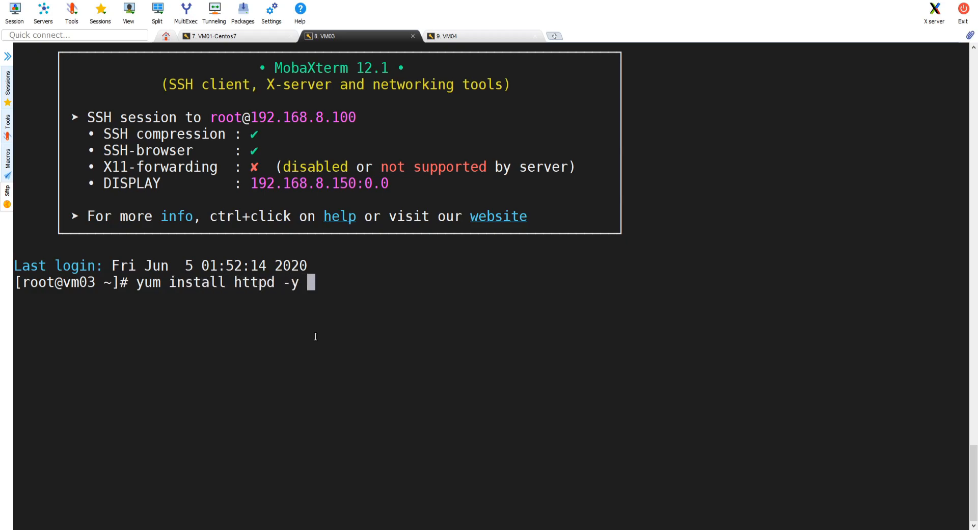
Step: Begin a 'systemctl status httpd' service check on the host
{"action": "type", "text": "syste"}
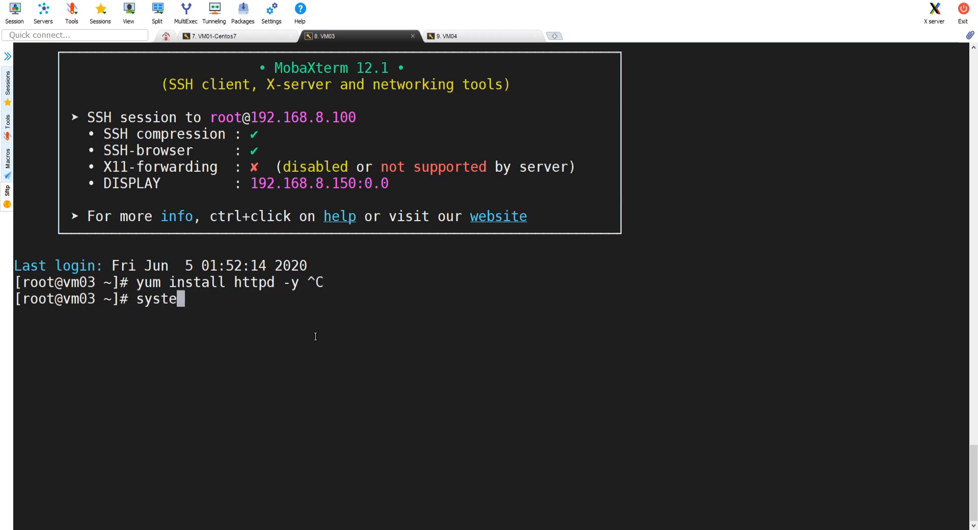
{"action": "type", "text": "mctl"}
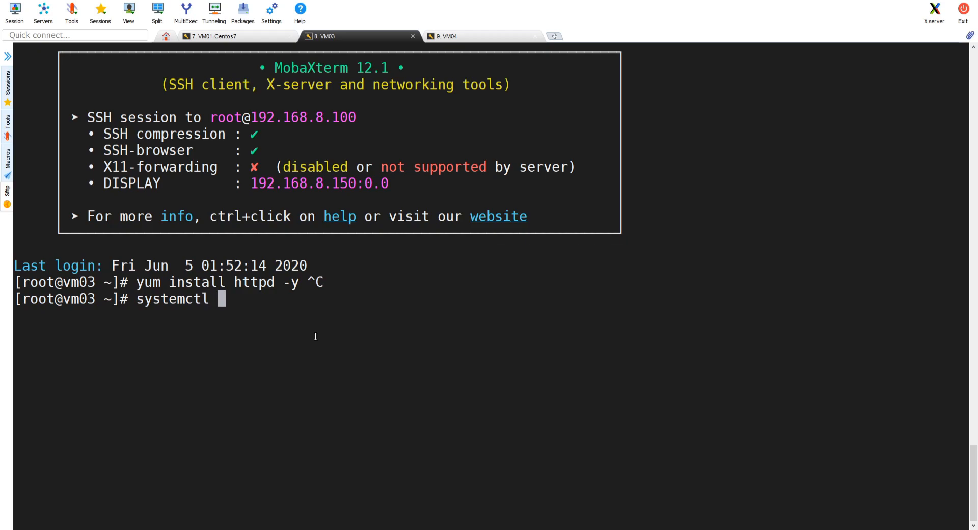
{"action": "type", "text": "status h"}
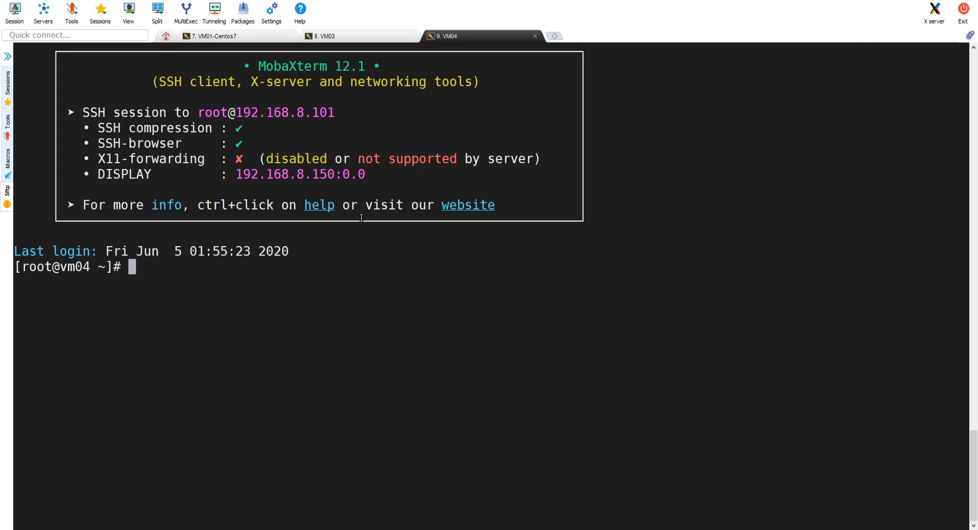
Step: Retype and clear the 'yum install httpd -y' line on VM04
{"action": "type", "text": "y"}
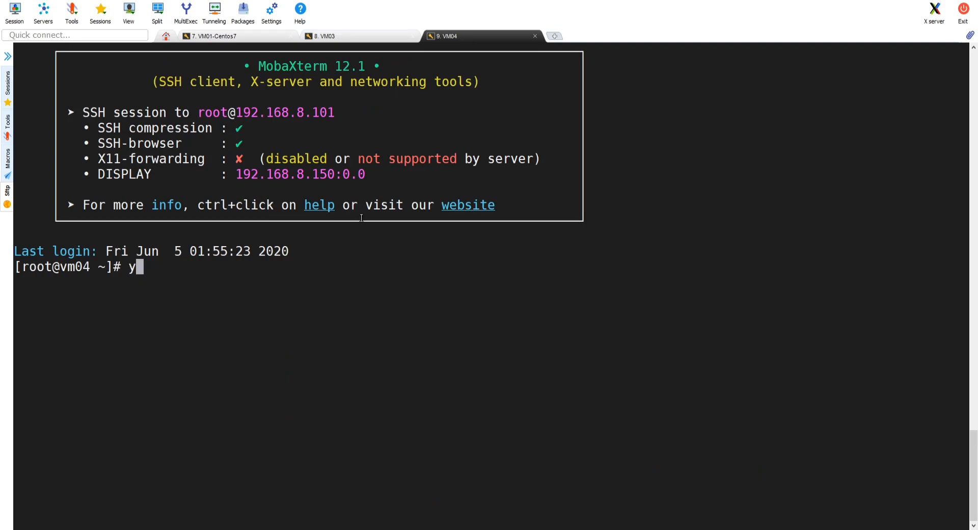
{"action": "type", "text": "um install h"}
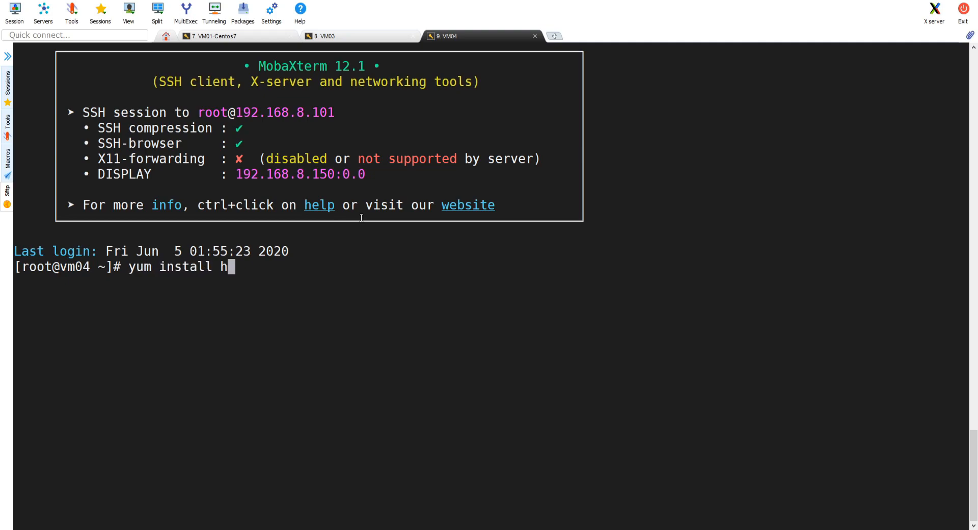
{"action": "type", "text": "ttpd -y"}
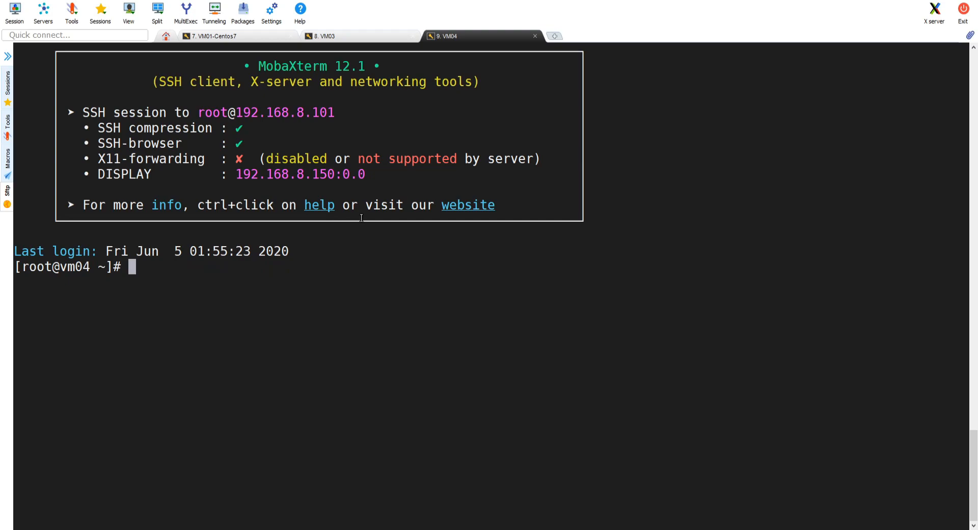
Step: Run 'systemctl status httpd' showing Apache active and running on VM04
{"action": "type", "text": "systemctl"}
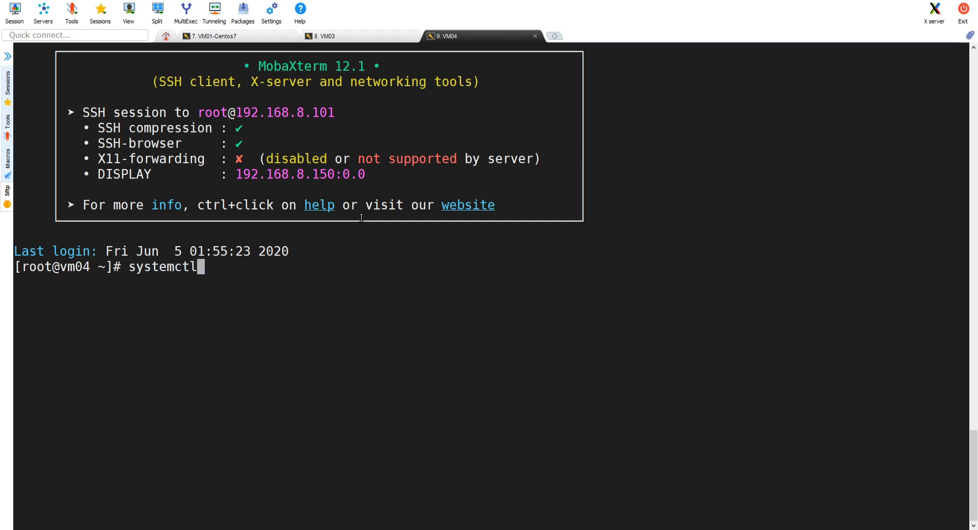
{"action": "type", "text": "sa"}
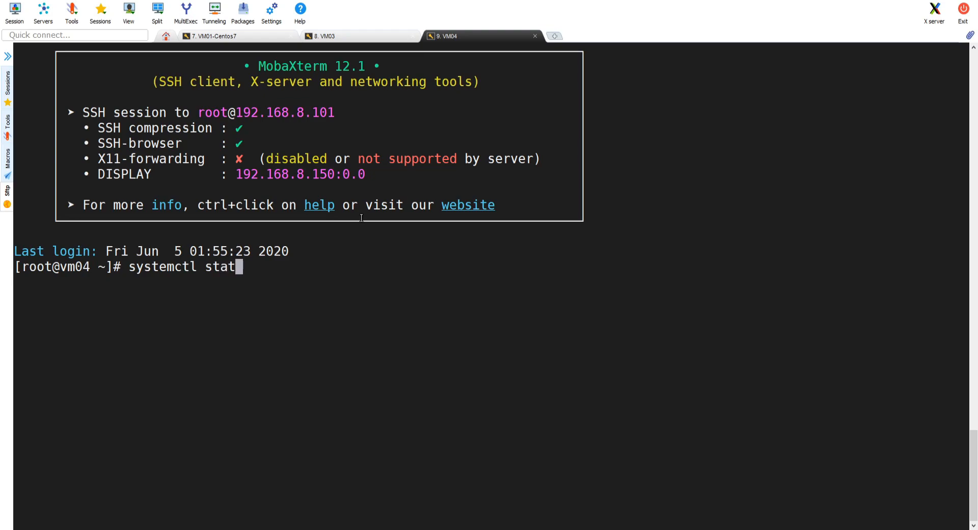
{"action": "type", "text": "us httpd"}
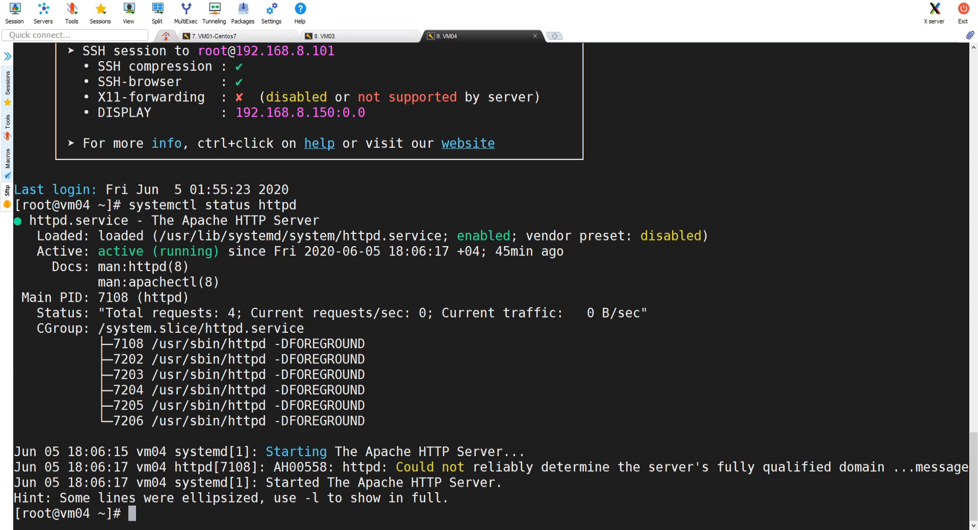
{"action": "left_click", "coordinate": [206, 36]}
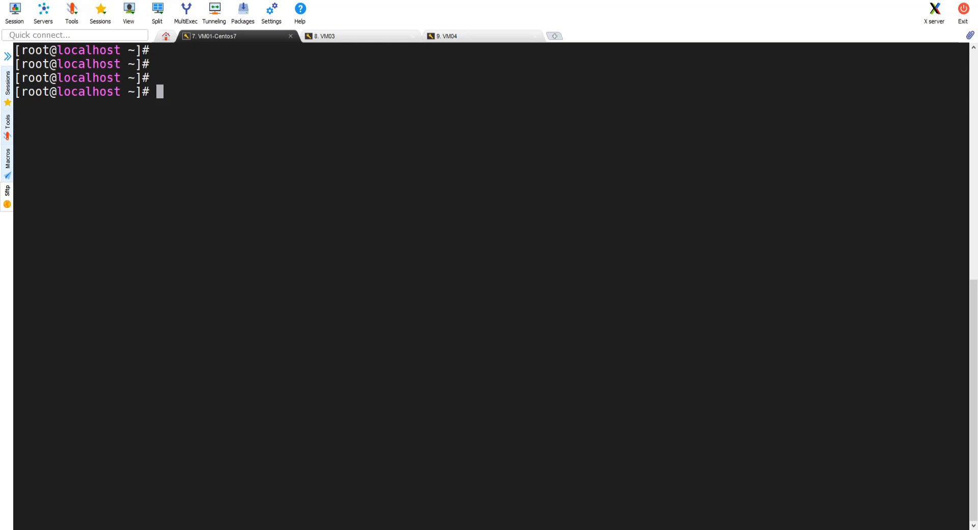
{"action": "mouse_move", "coordinate": [208, 192]}
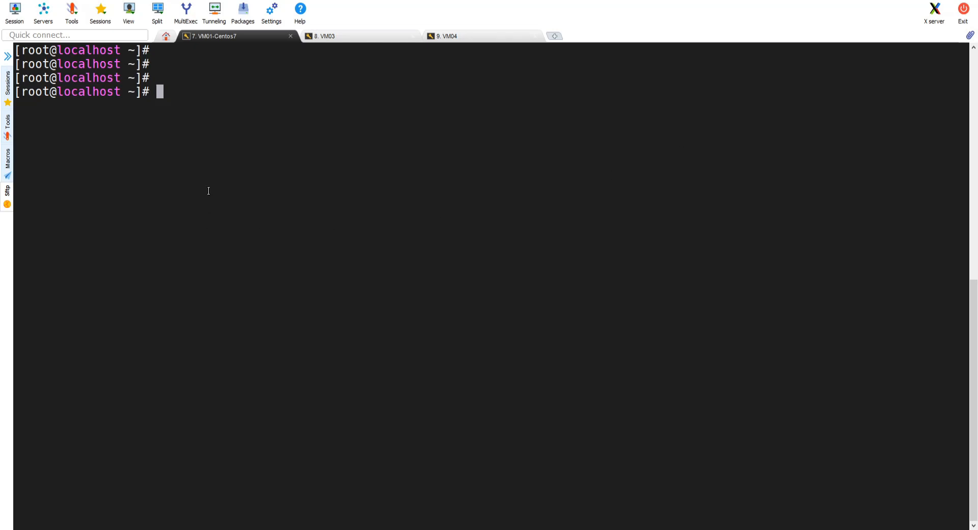
{"action": "mouse_move", "coordinate": [260, 156]}
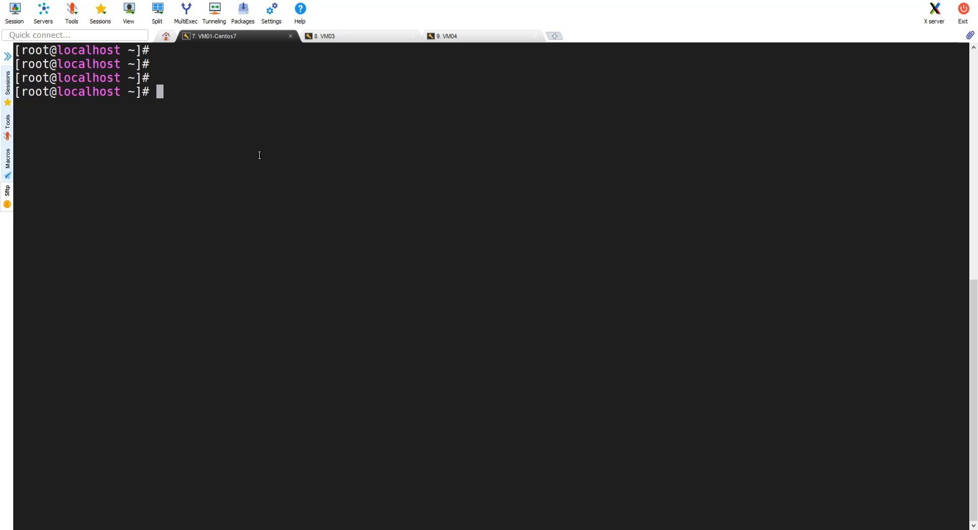
Step: Discard a premature nginx install and install the epel-release package with yum
{"action": "type", "text": "yum install ng"}
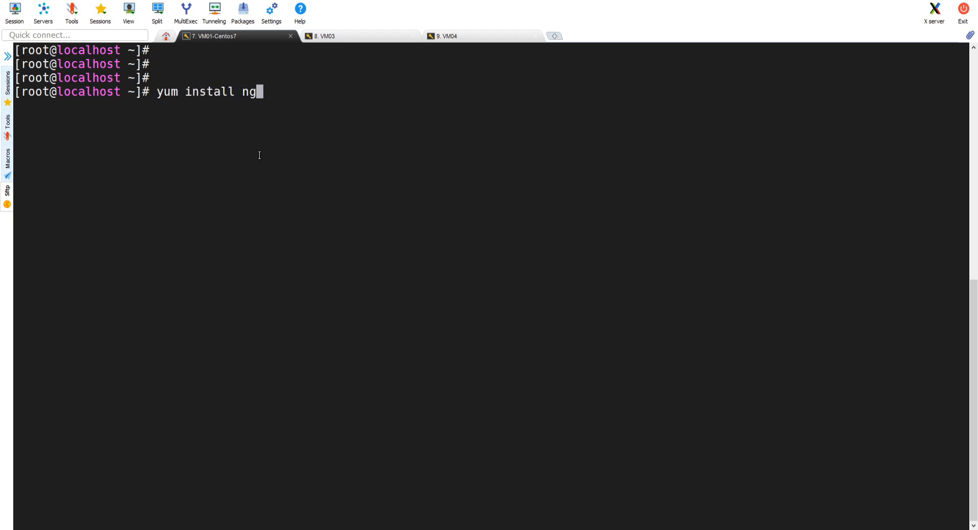
{"action": "type", "text": "inx"}
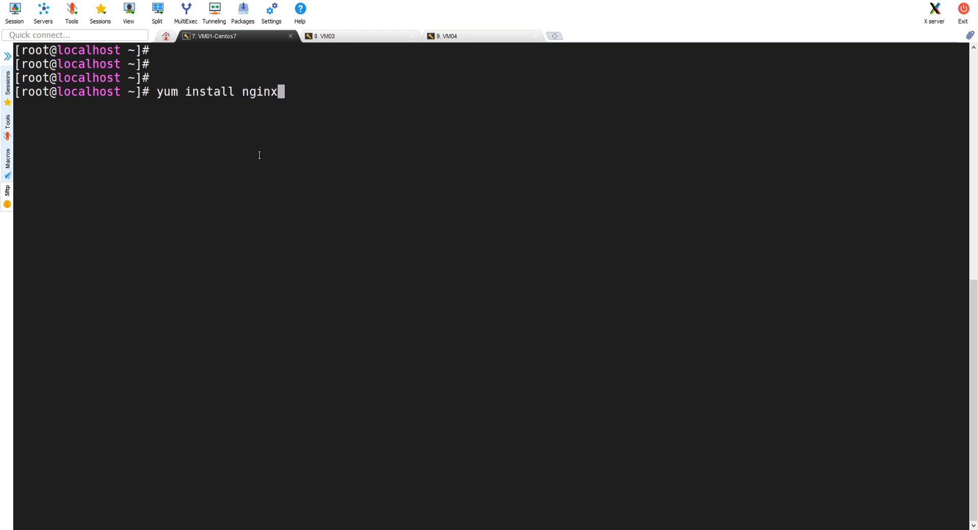
{"action": "key", "text": "BackSpace"}
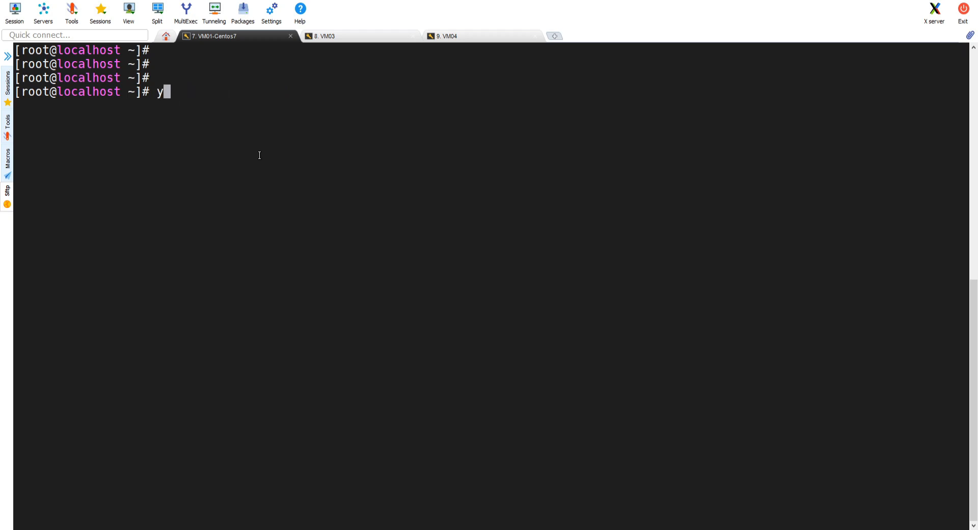
{"action": "type", "text": "um install epe"}
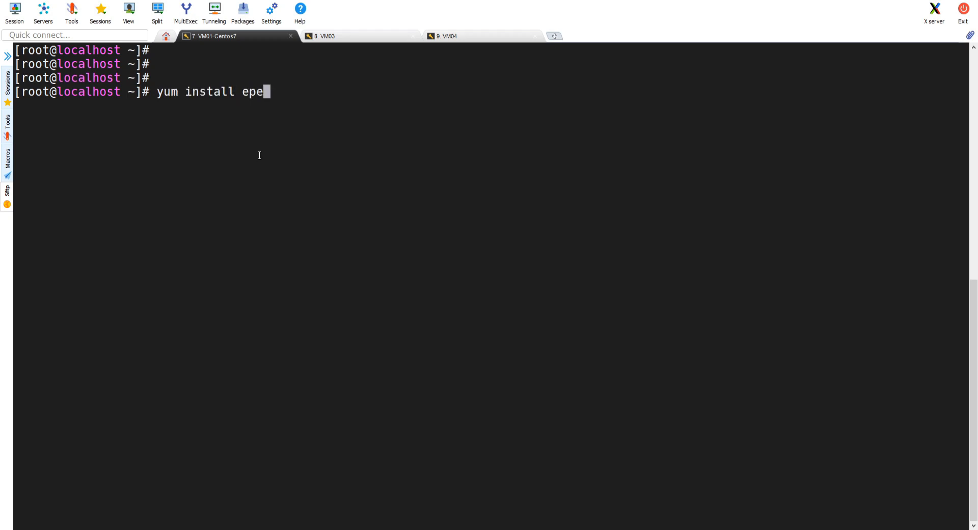
{"action": "type", "text": "l-release."}
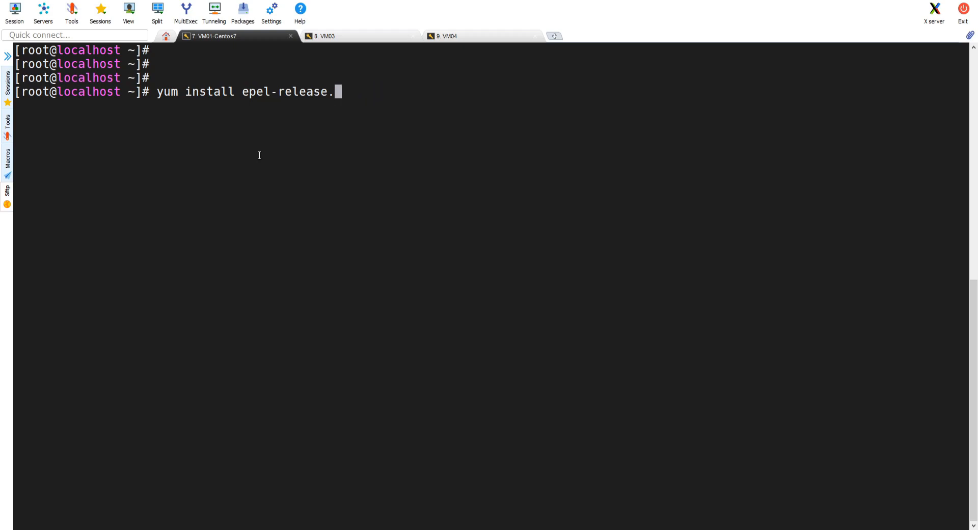
{"action": "key", "text": "Backspace"}
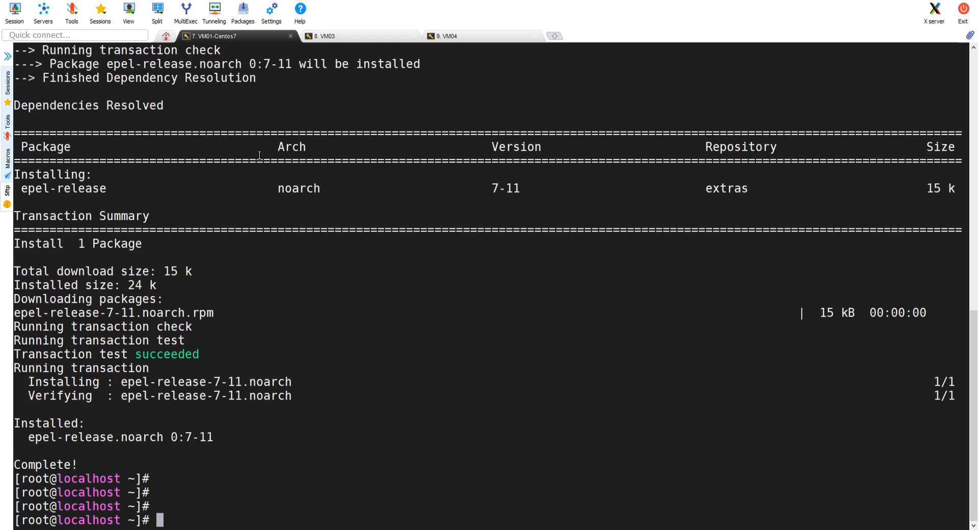
Step: Install nginx and its dependent modules with 'yum install nginx'
{"action": "type", "text": "yum"}
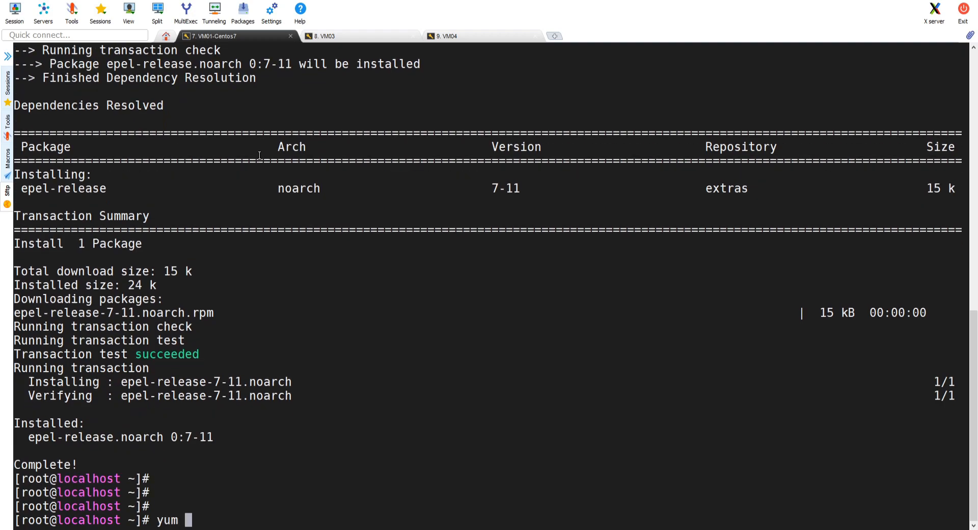
{"action": "type", "text": "install n"}
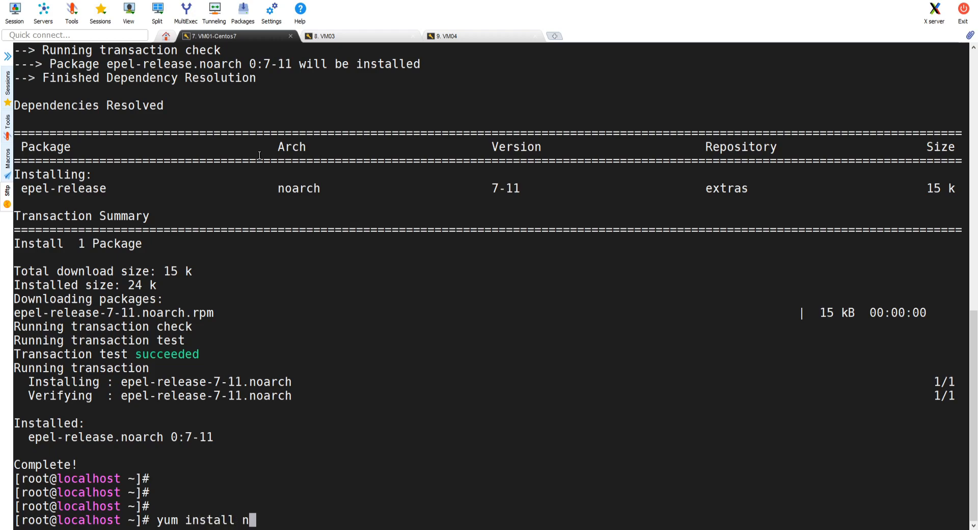
{"action": "type", "text": "ginx"}
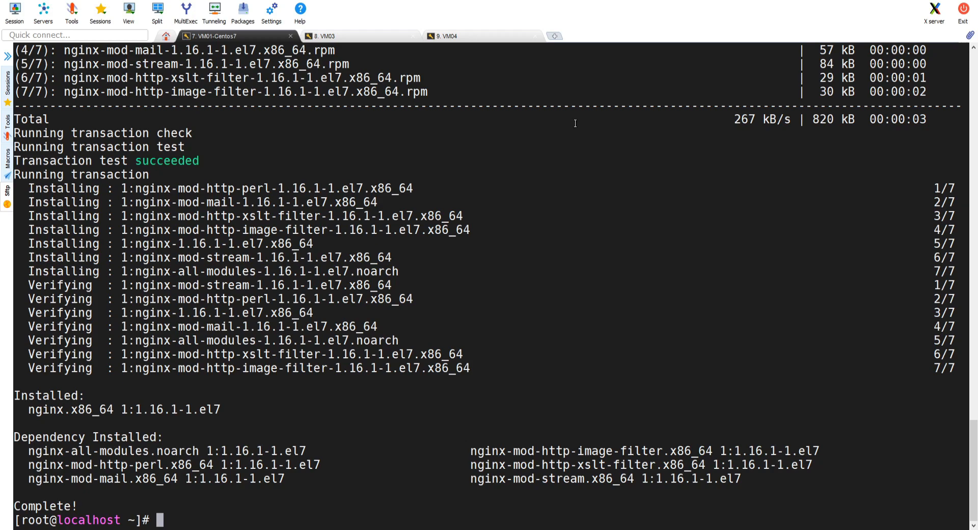
Step: Check 'systemctl status nginx', which reports the service inactive
{"action": "type", "text": "syste"}
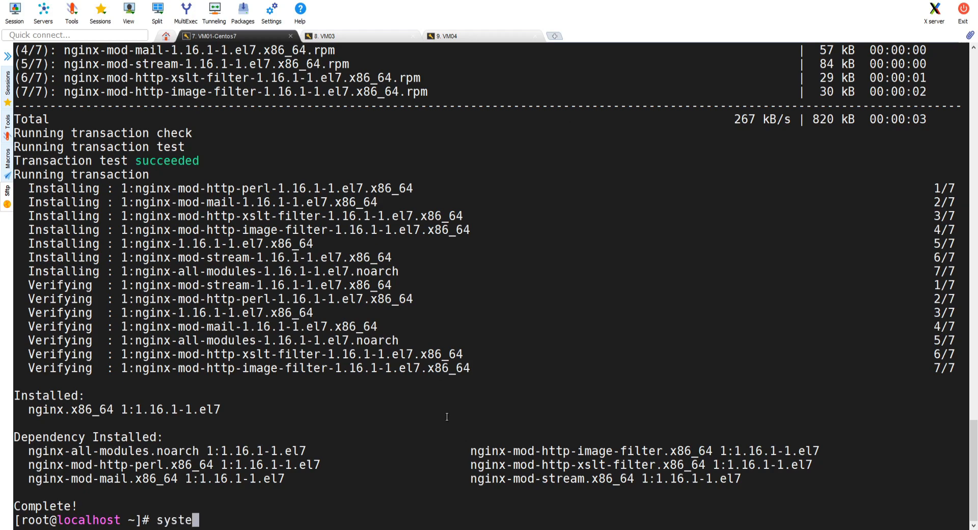
{"action": "type", "text": "mctl"}
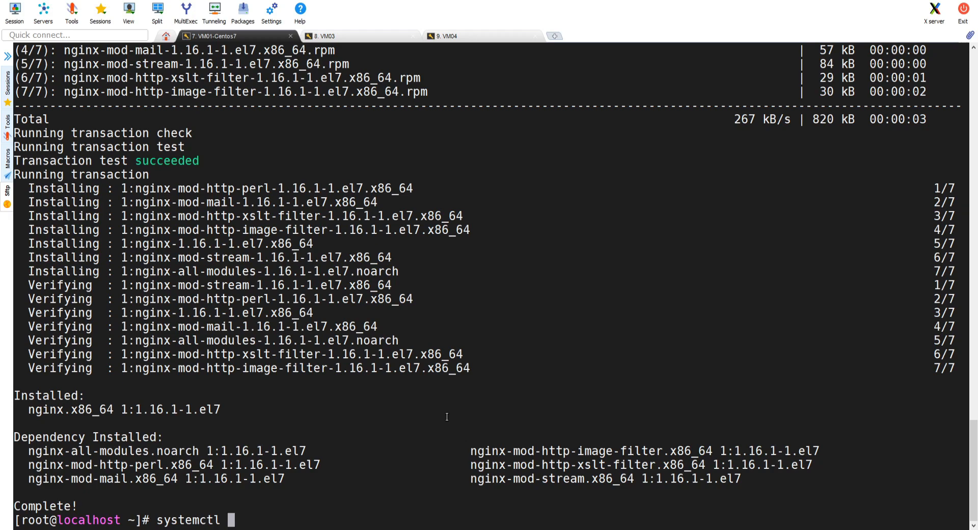
{"action": "type", "text": "status"}
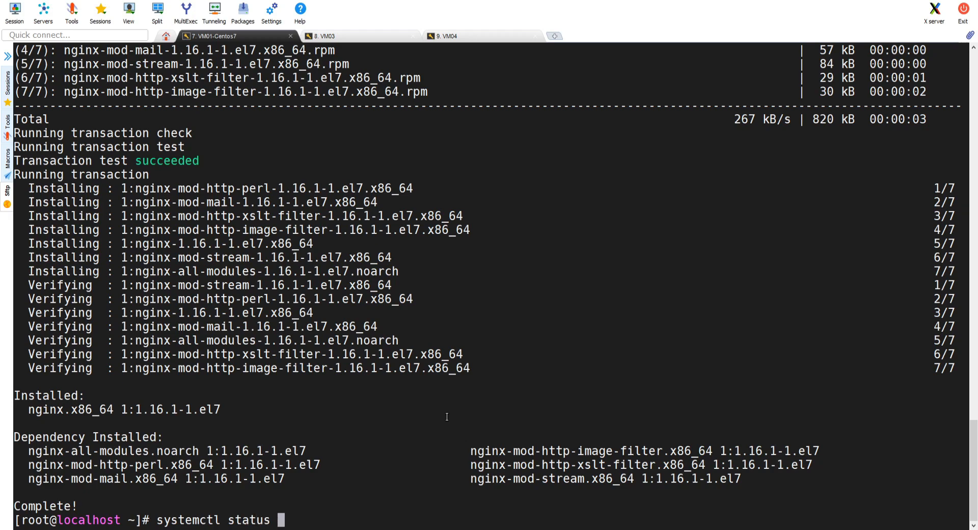
{"action": "type", "text": "nginx"}
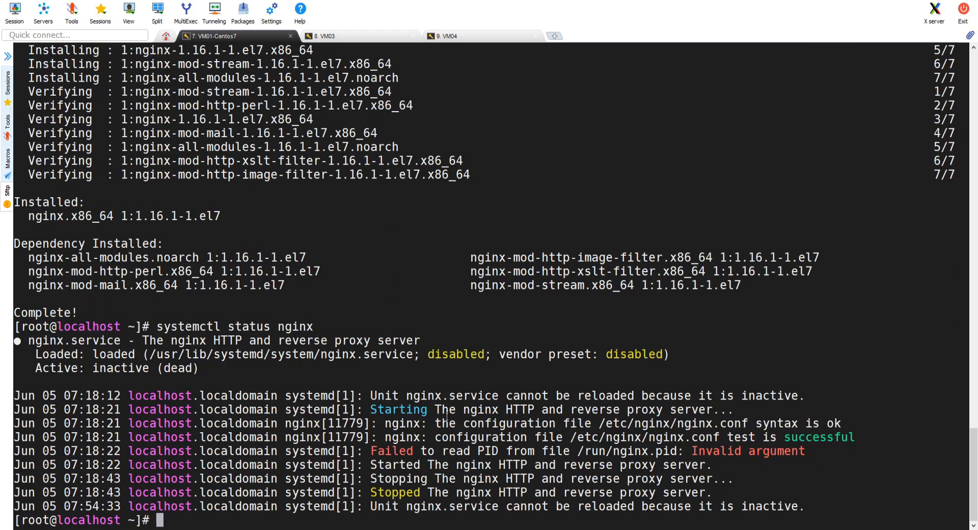
Step: Check 'systemctl status httpd' twice, confirming no httpd service exists
{"action": "type", "text": "systemctl"}
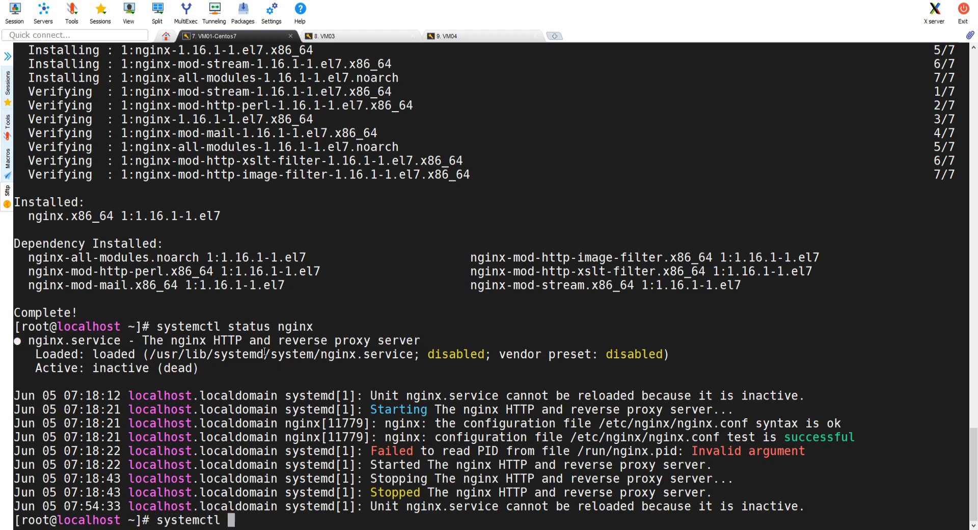
{"action": "type", "text": "httpd"}
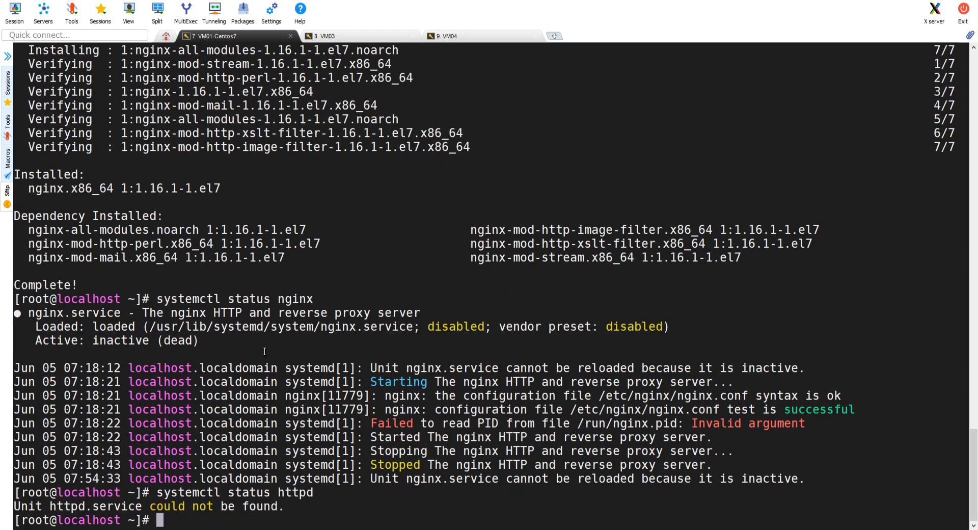
{"action": "type", "text": "systemctl status httpd"}
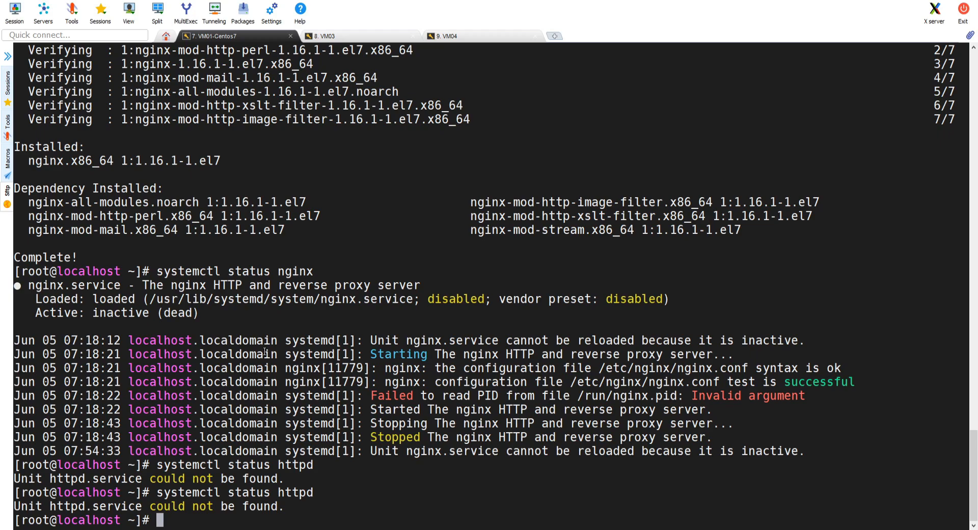
{"action": "type", "text": "systemctl enable nginx"}
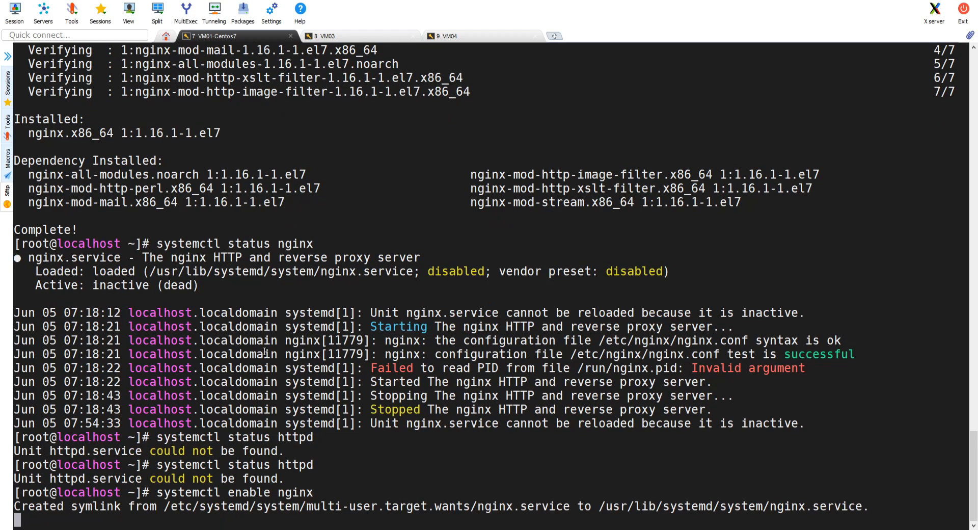
Step: Enable nginx at boot and start it with systemctl on VM01-Centos7
{"action": "type", "text": "system"}
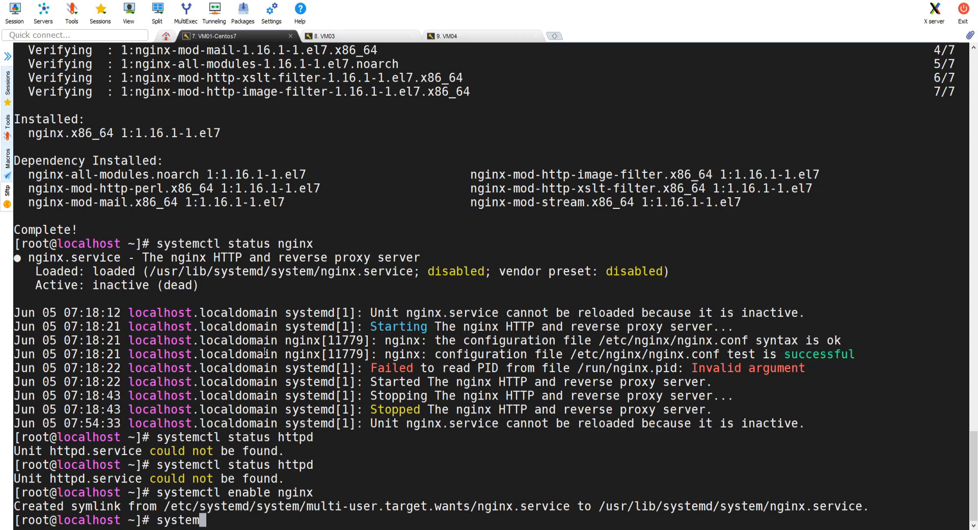
{"action": "type", "text": "ctl start nginx"}
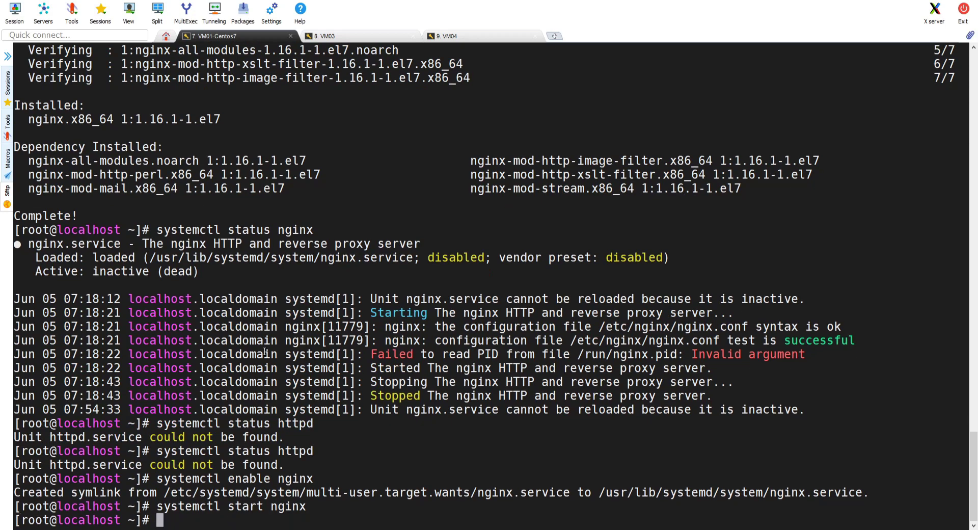
{"action": "type", "text": "systemctl status"}
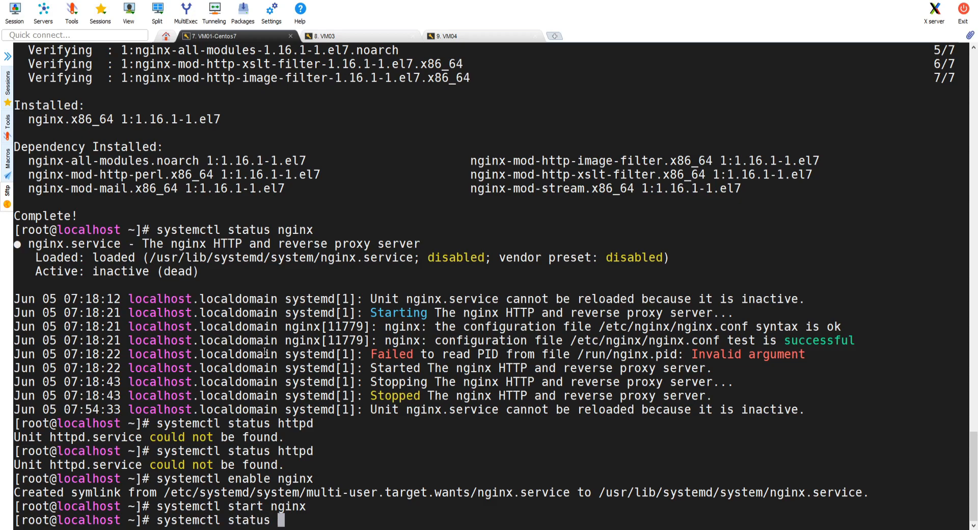
{"action": "type", "text": "nginx"}
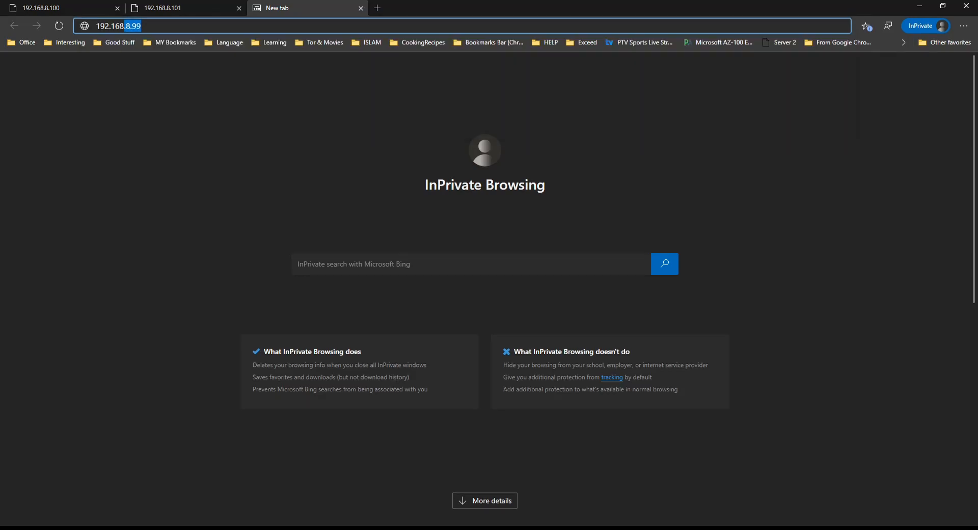
Step: Load 192.168.8.99 in the new Edge tab to show the CentOS welcome page
{"action": "left_click", "coordinate": [208, 26]}
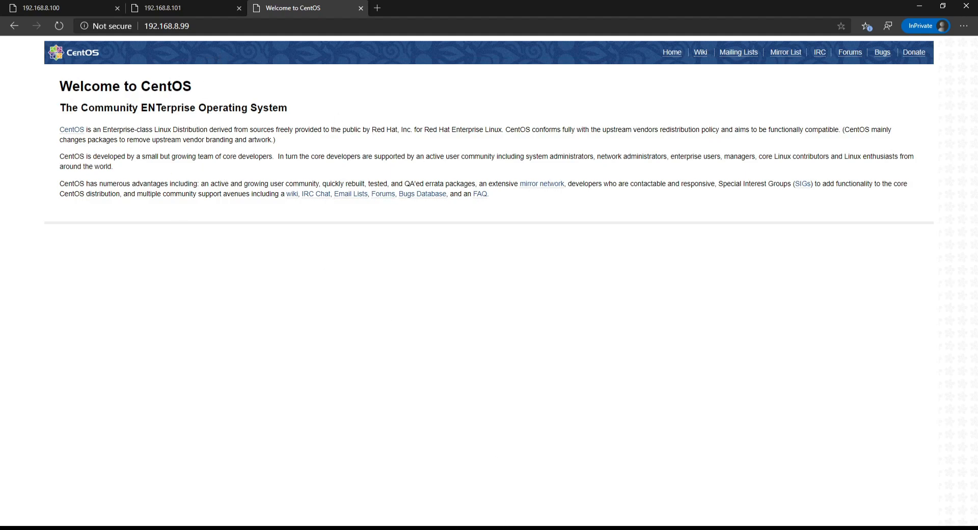
{"action": "mouse_move", "coordinate": [559, 128]}
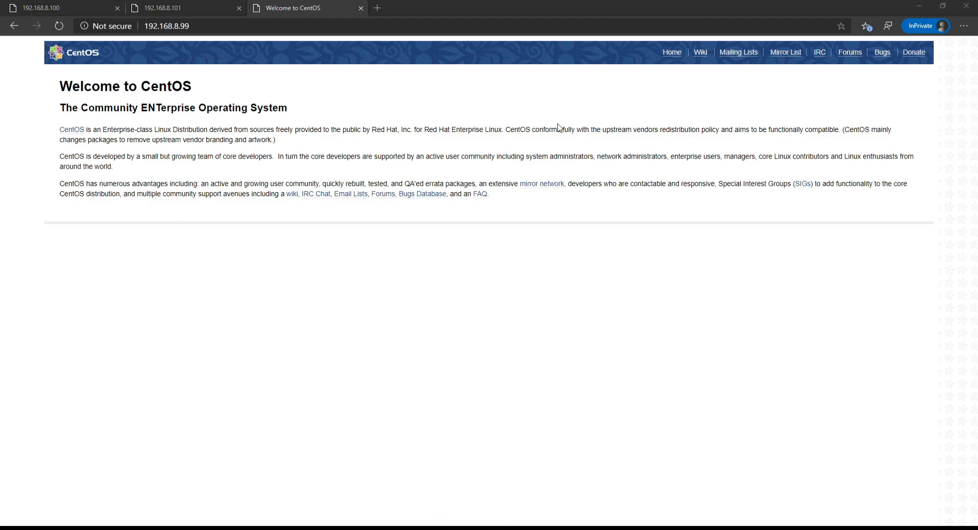
{"action": "mouse_move", "coordinate": [915, 83]}
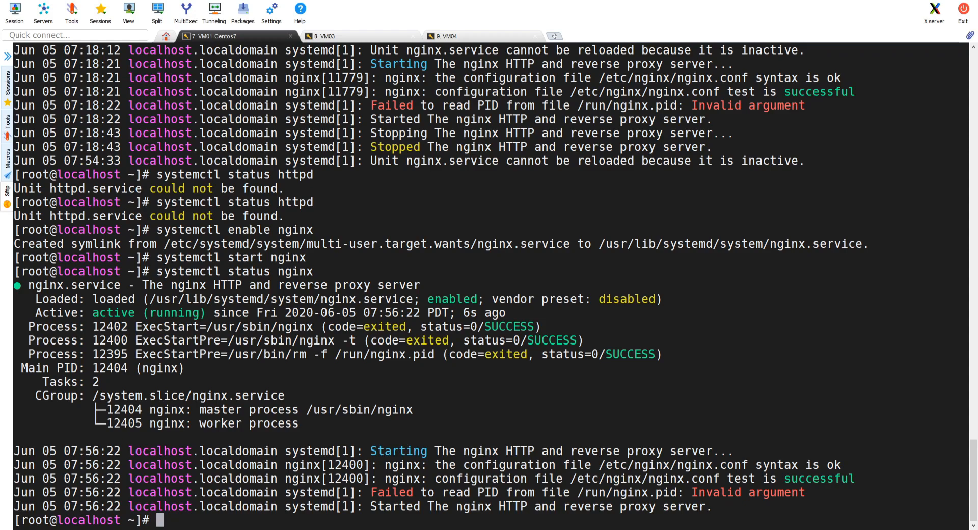
Step: List the public firewall zone with firewall-cmd and prepare the permanent http service rule
{"action": "type", "text": "firewall"}
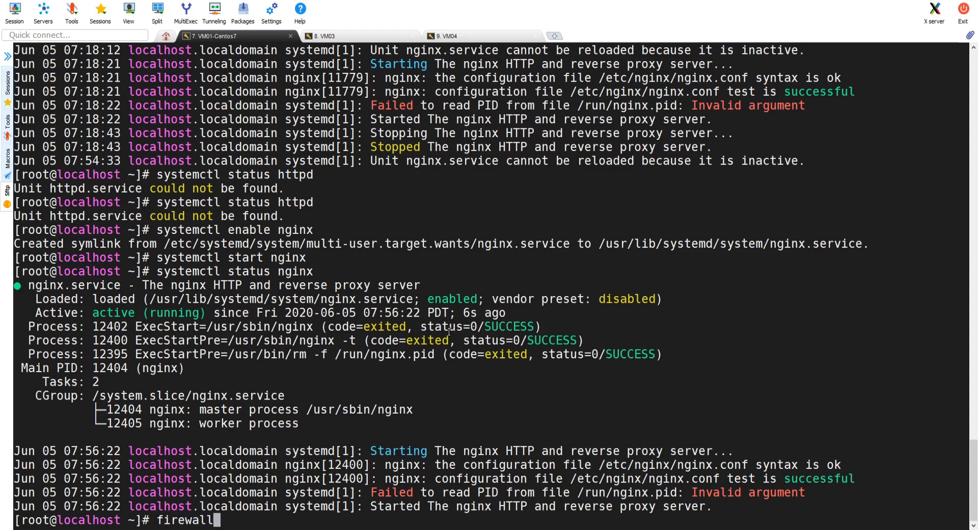
{"action": "type", "text": "-cmd"}
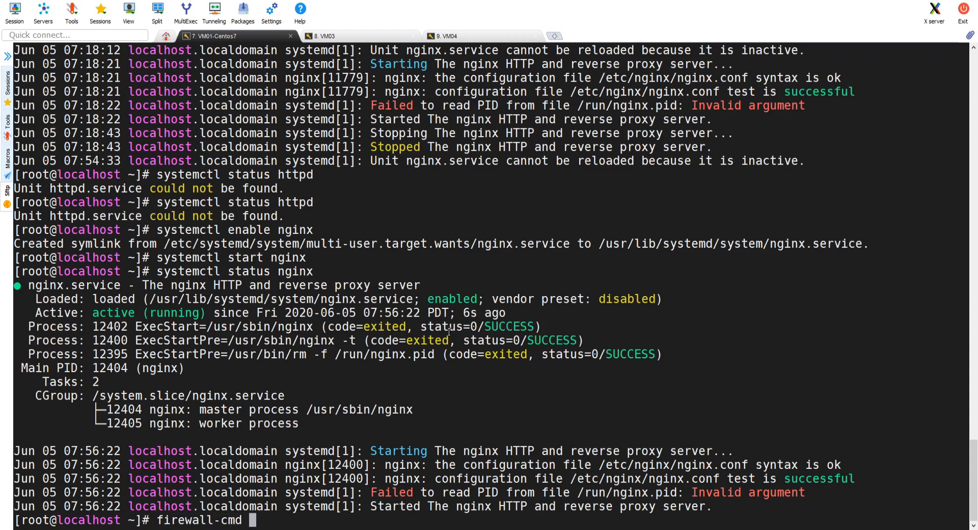
{"action": "type", "text": "--list-all"}
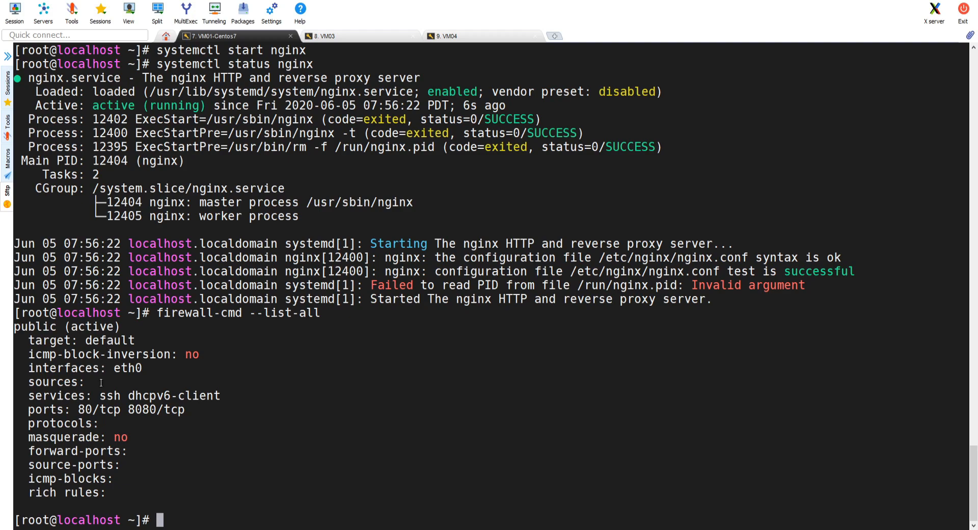
{"action": "double_click", "coordinate": [116, 421]}
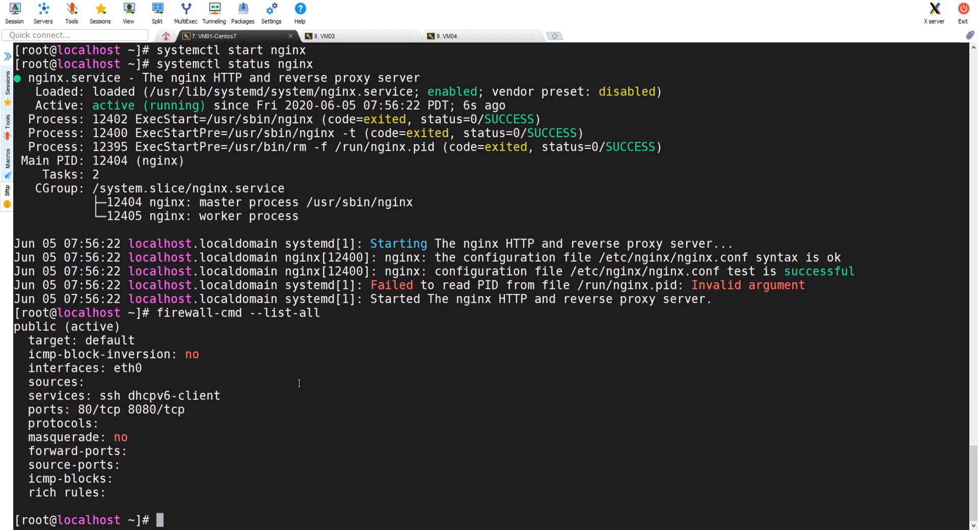
{"action": "mouse_move", "coordinate": [308, 419]}
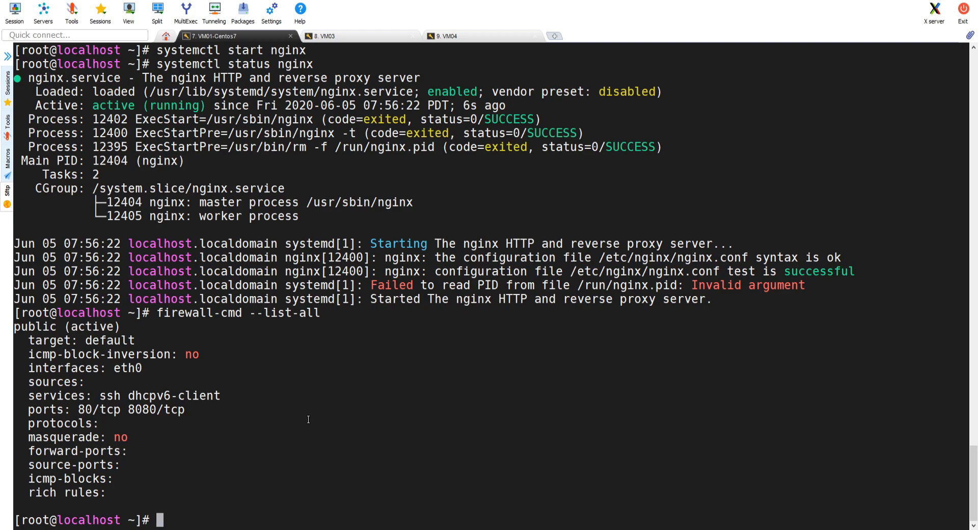
{"action": "type", "text": "firewall-cmd --permanent --zone=public --add-service=http"}
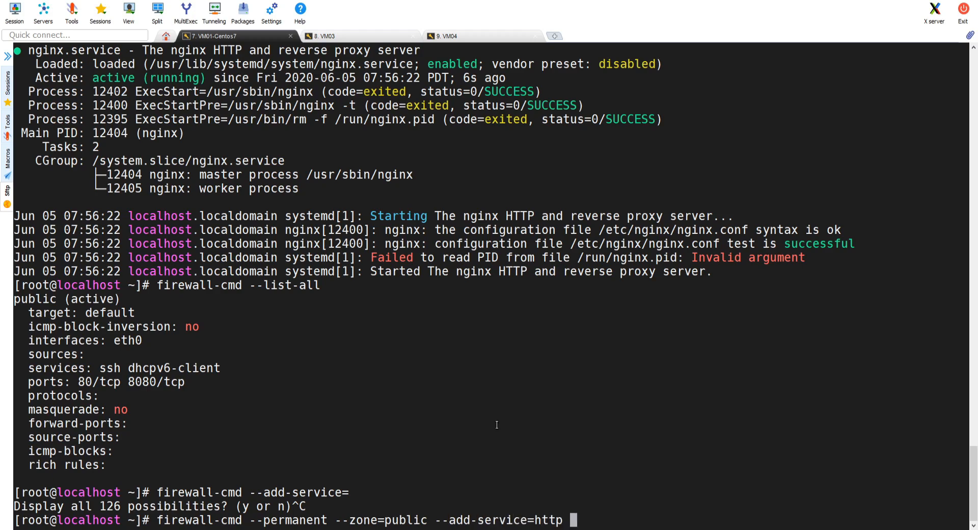
Step: Permanently allow http in the public zone and reload with 'firewall-cmd --reload'
{"action": "key", "text": "Return"}
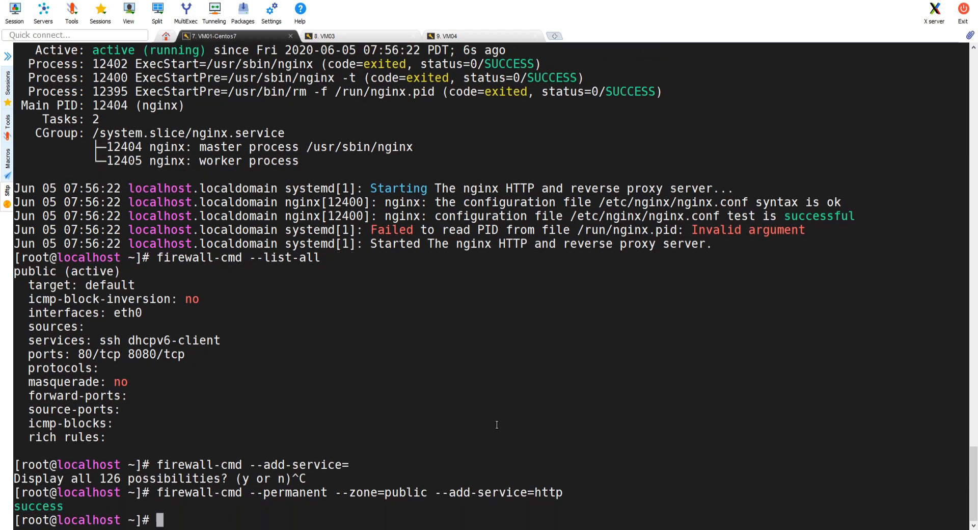
{"action": "type", "text": "fi"}
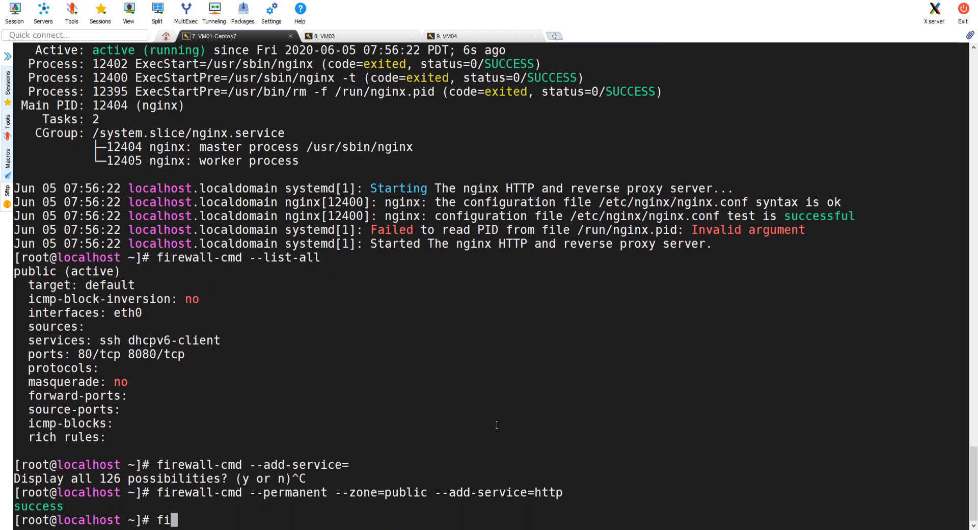
{"action": "type", "text": "rewall-cmd --reload"}
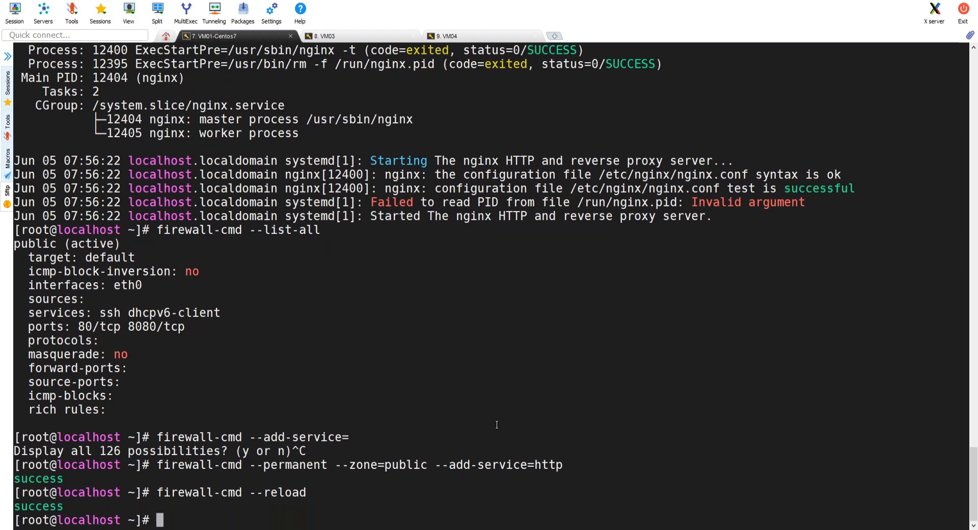
{"action": "mouse_move", "coordinate": [483, 419]}
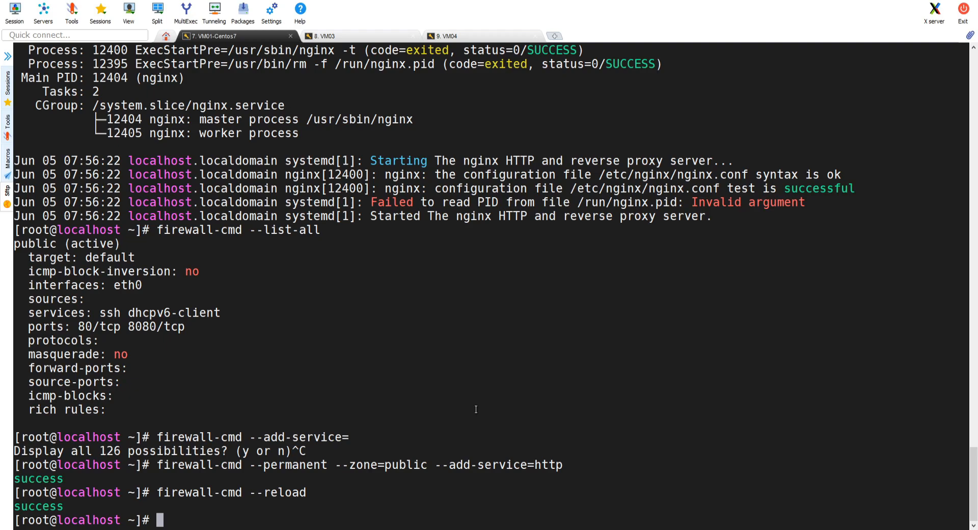
{"action": "mouse_move", "coordinate": [481, 406]}
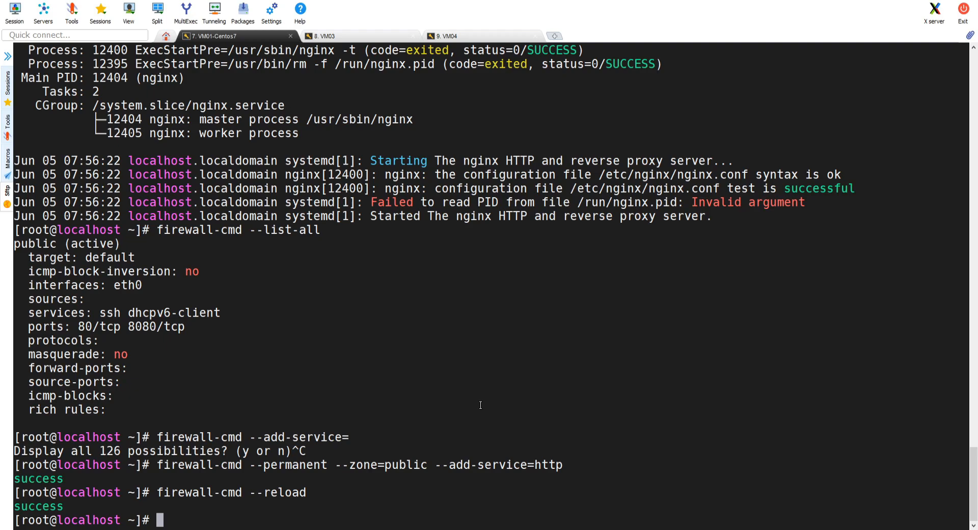
Step: Go to /etc/nginx/ and list its files, picking up the nginx.conf name
{"action": "type", "text": "cd /etc"}
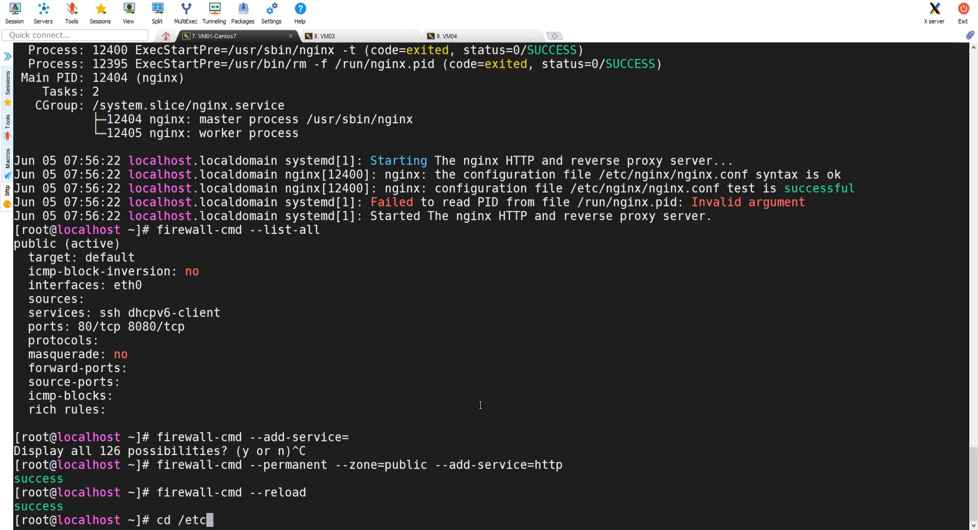
{"action": "type", "text": "/"}
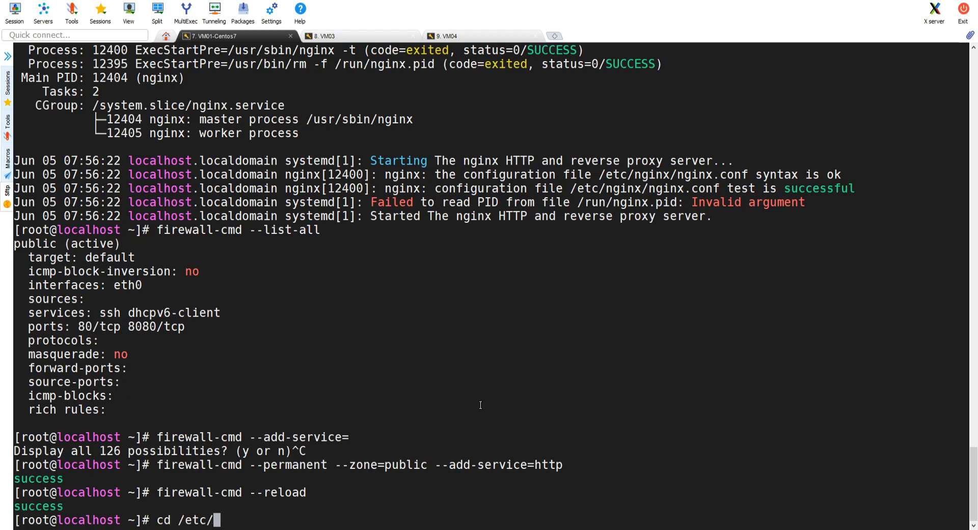
{"action": "type", "text": "nginx/"}
{"action": "type", "text": "ll"}
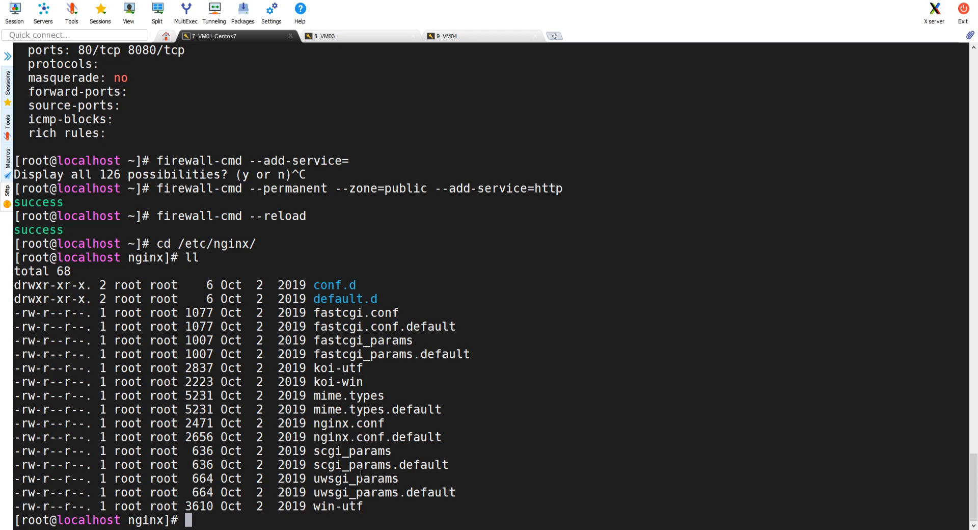
{"action": "double_click", "coordinate": [349, 424]}
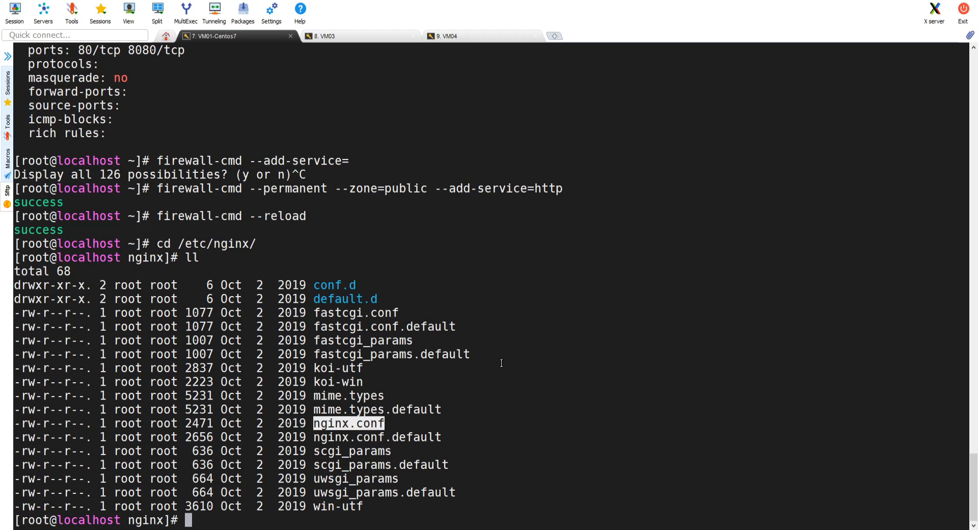
Step: Copy nginx.conf to a backup file nginx.conf.bak
{"action": "type", "text": "cp"}
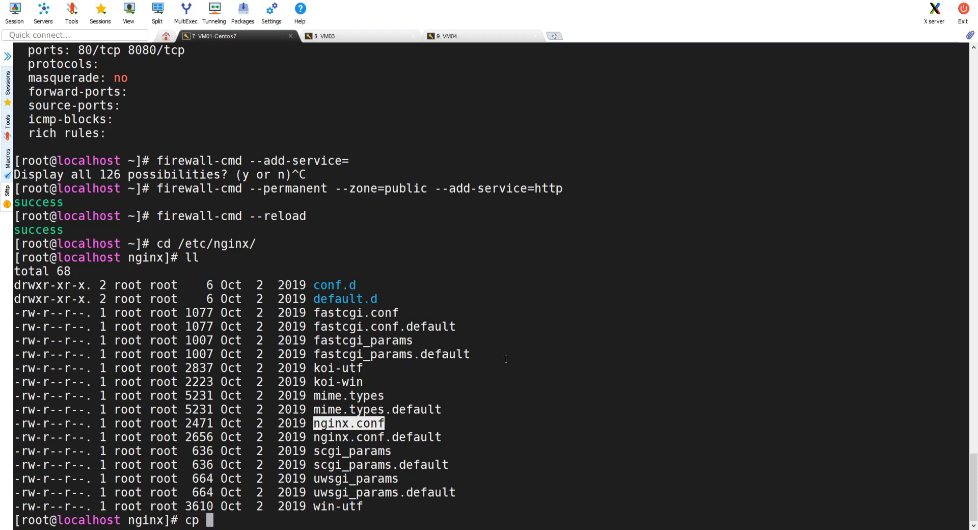
{"action": "type", "text": "nginx.conf"}
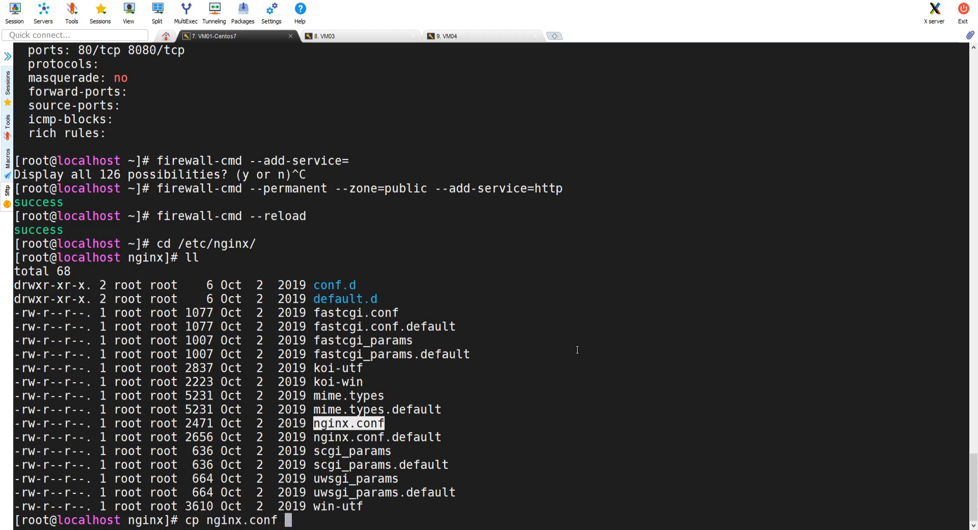
{"action": "type", "text": "nginx.conf."}
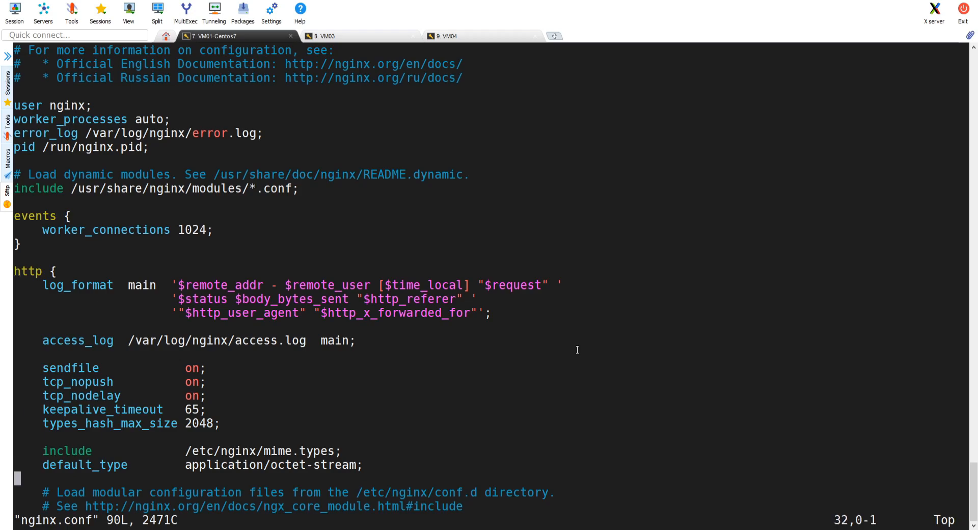
Step: Scroll down in nginx.conf to the default server block's location / section
{"action": "scroll", "scroll_direction": "down", "scroll_amount": 3}
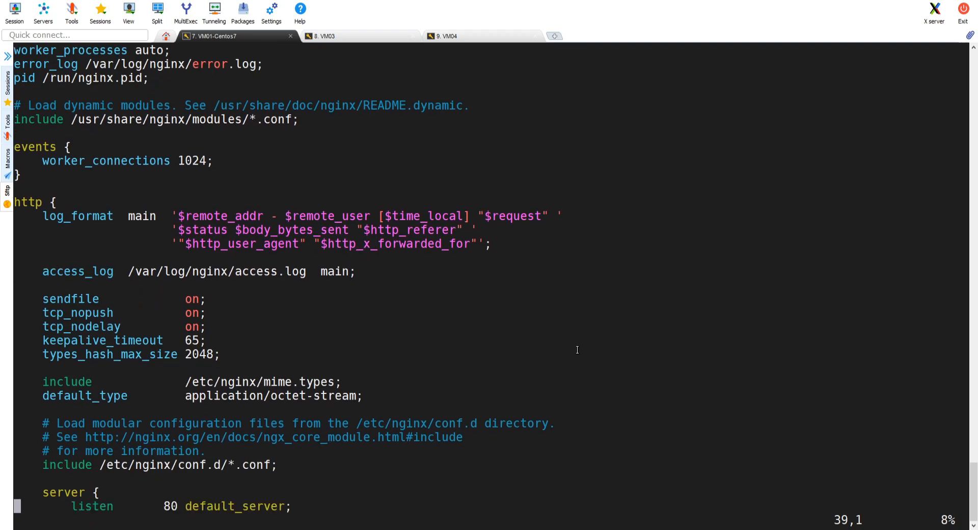
{"action": "scroll", "scroll_direction": "down", "scroll_amount": 3}
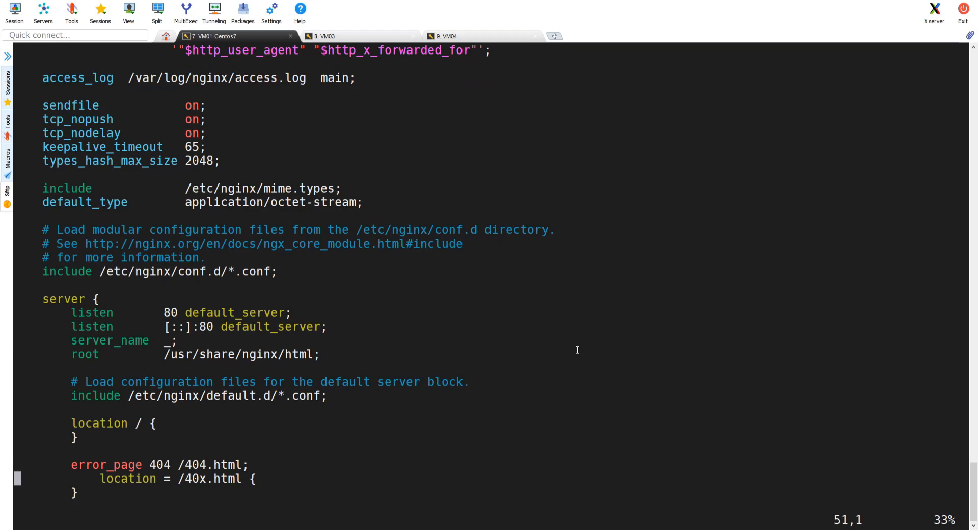
{"action": "scroll", "scroll_direction": "down", "scroll_amount": 3}
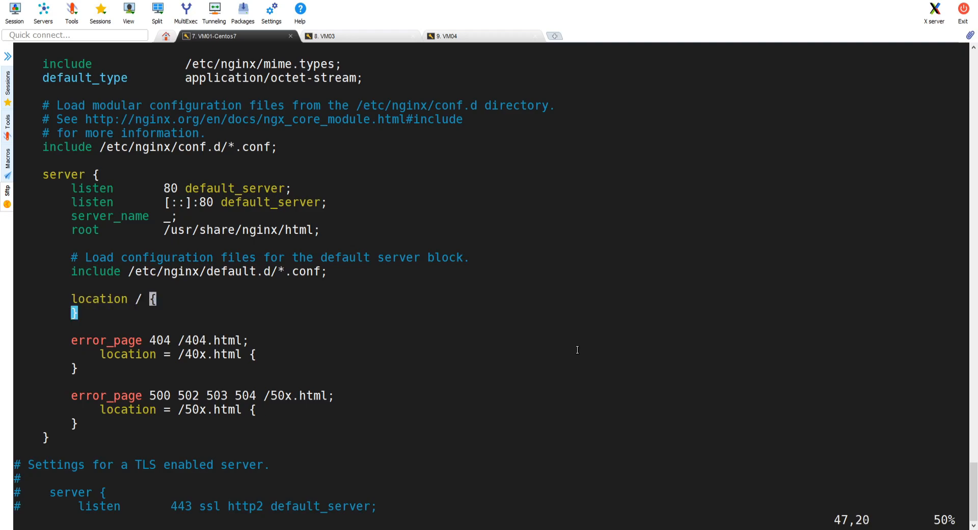
{"action": "key", "text": "i"}
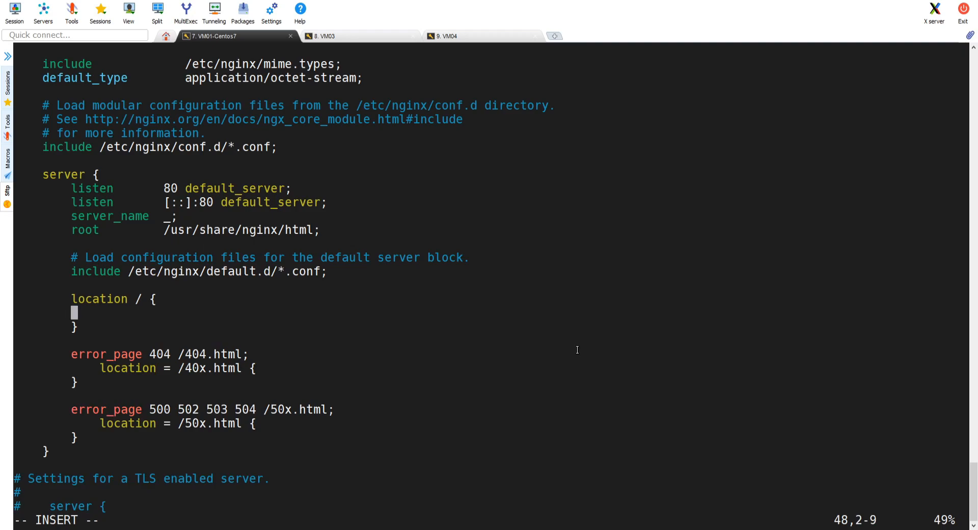
{"action": "mouse_move", "coordinate": [605, 312]}
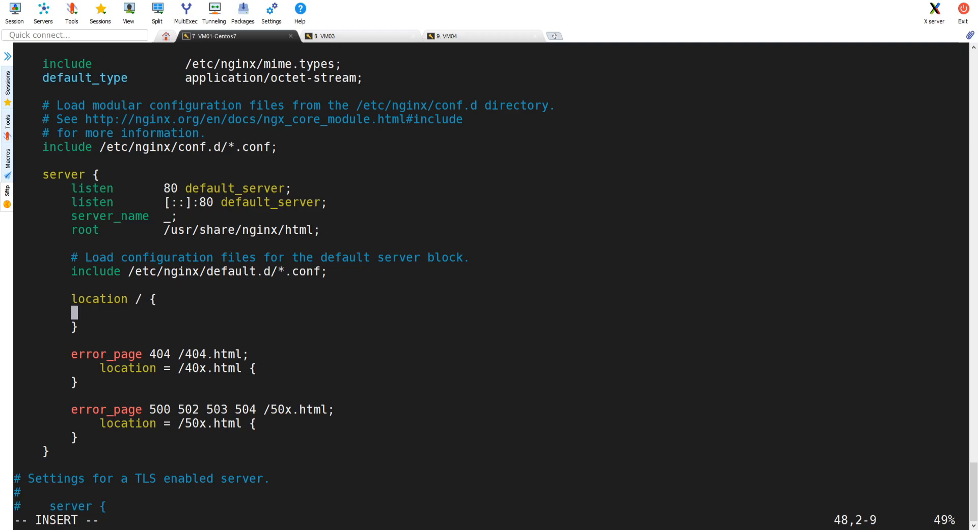
{"action": "type", "text": "proxy_pass http://\"ApplicationServer\""}
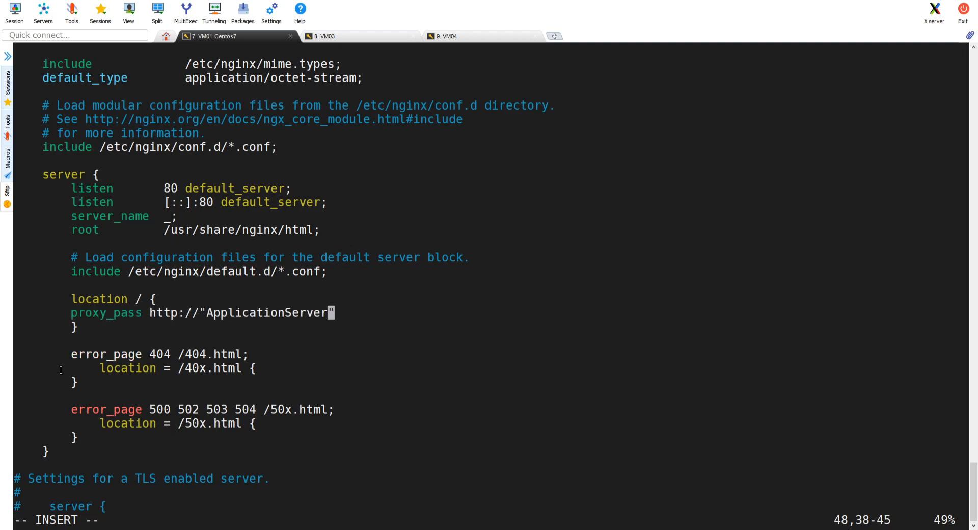
{"action": "mouse_move", "coordinate": [131, 322]}
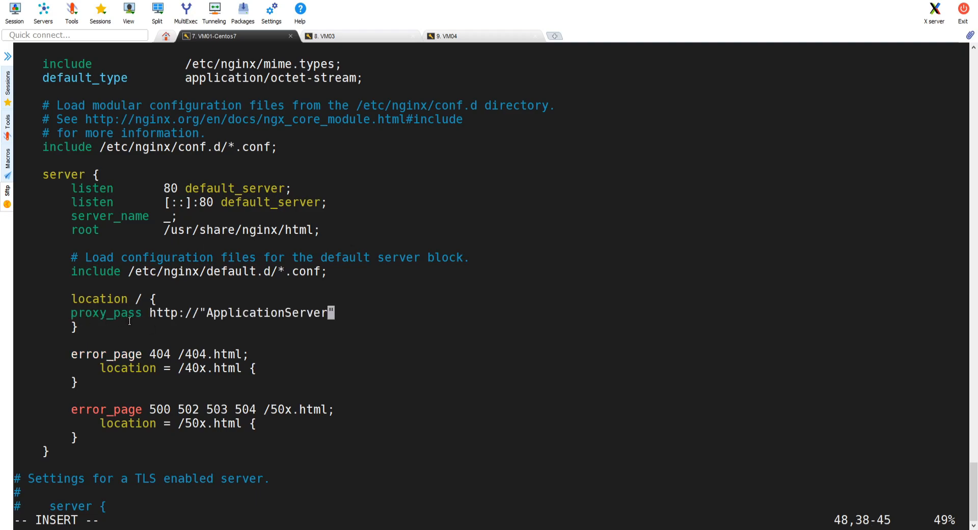
{"action": "mouse_move", "coordinate": [249, 323]}
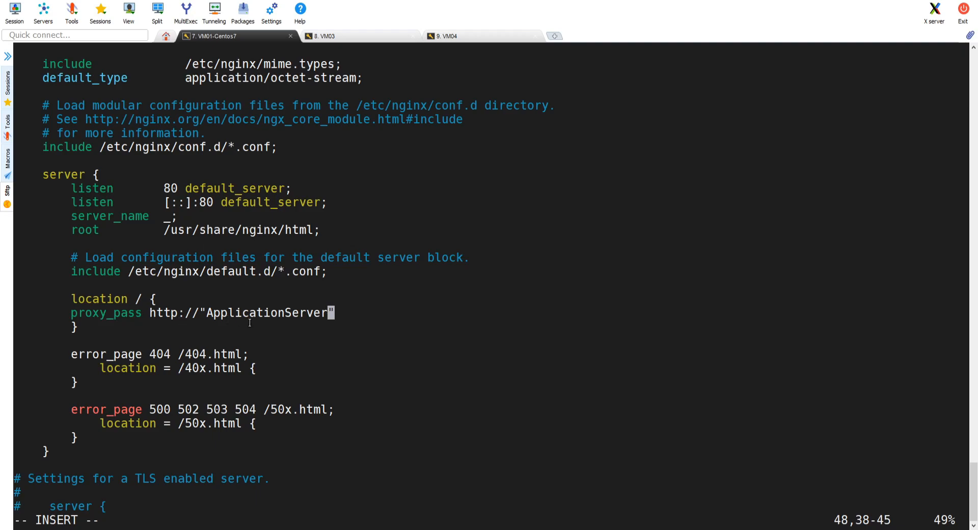
{"action": "mouse_move", "coordinate": [292, 313]}
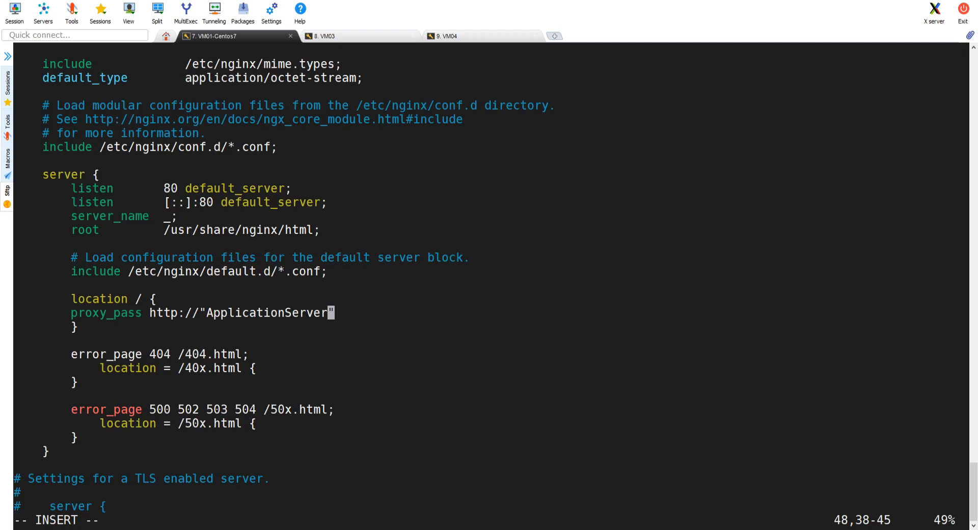
{"action": "mouse_move", "coordinate": [423, 390]}
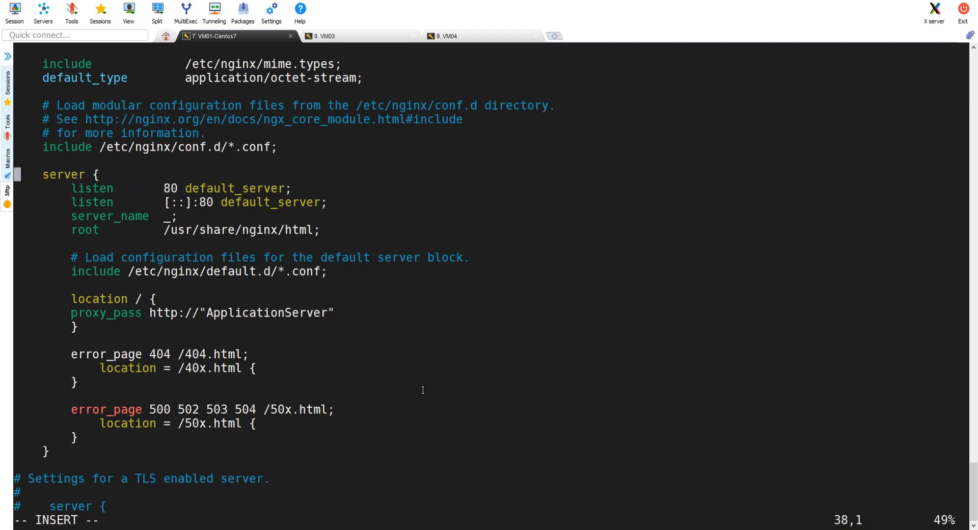
Step: Comment out the default server block's opening line and review the block below
{"action": "type", "text": "i"}
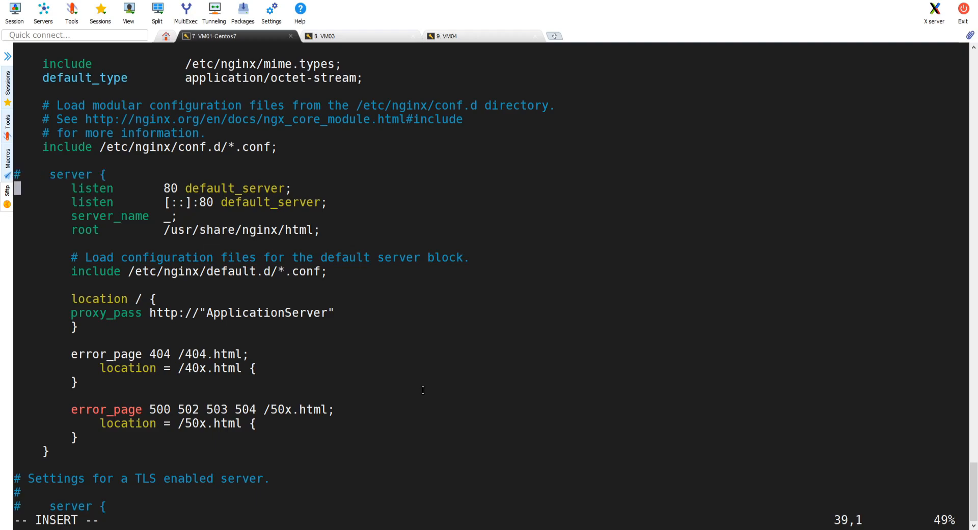
{"action": "scroll", "scroll_direction": "down", "scroll_amount": 3}
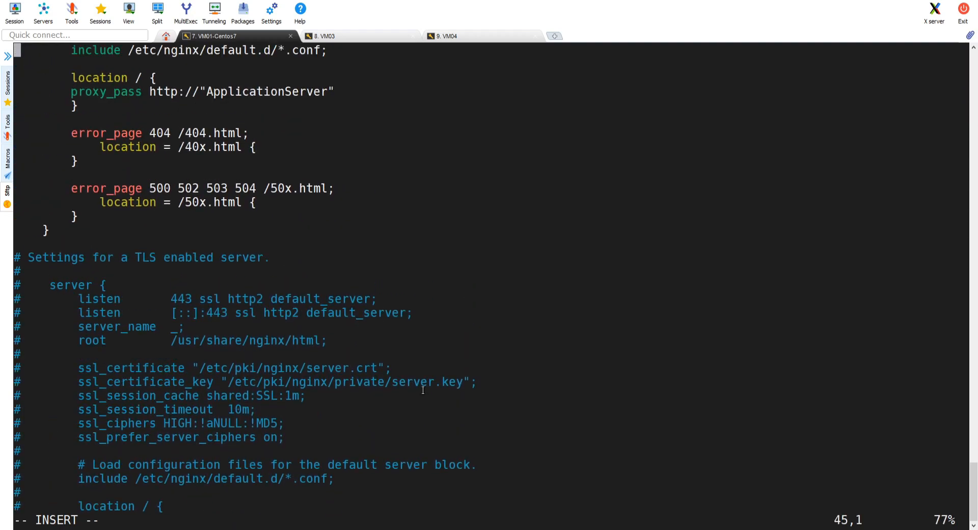
{"action": "scroll", "scroll_direction": "up", "scroll_amount": 3}
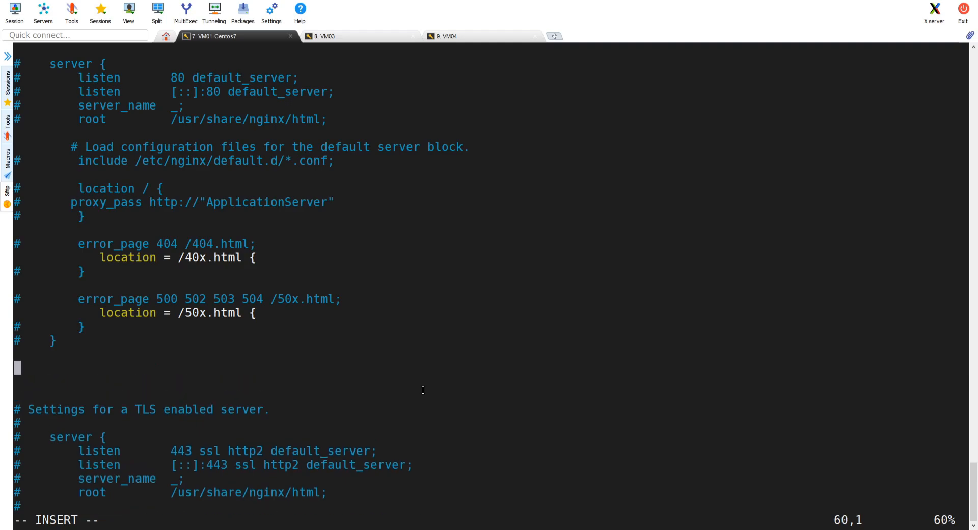
{"action": "mouse_move", "coordinate": [511, 321]}
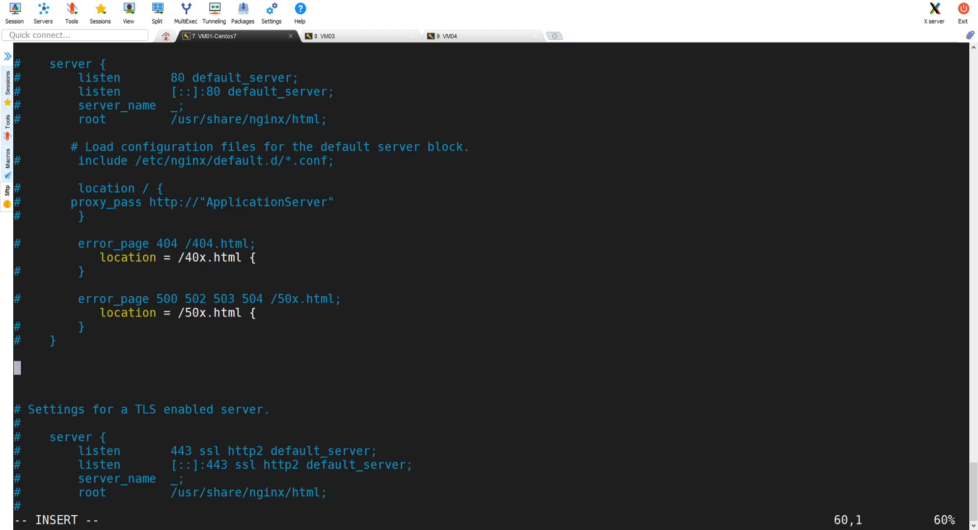
Step: Start typing an upstream block with a server line, then discard the attempt
{"action": "type", "text": "up"}
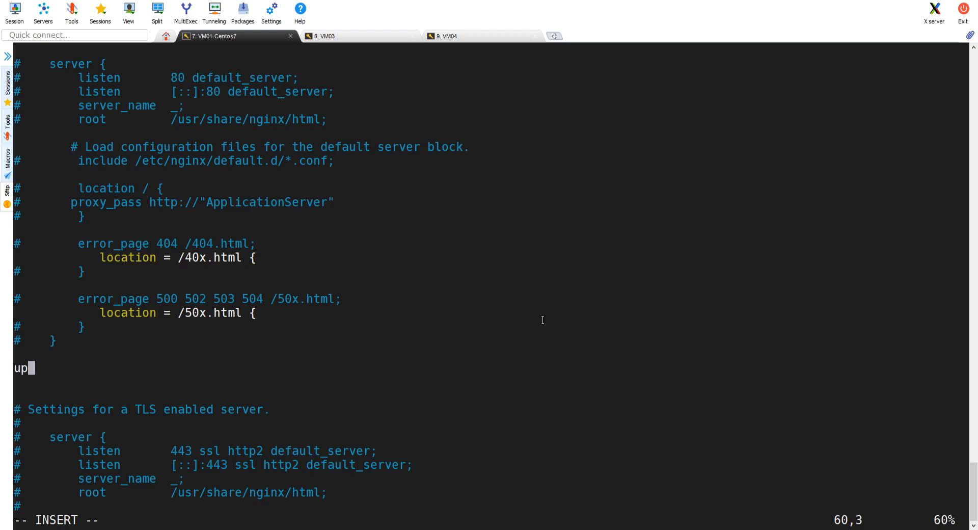
{"action": "type", "text": "stream"}
{"action": "type", "text": "\\"}
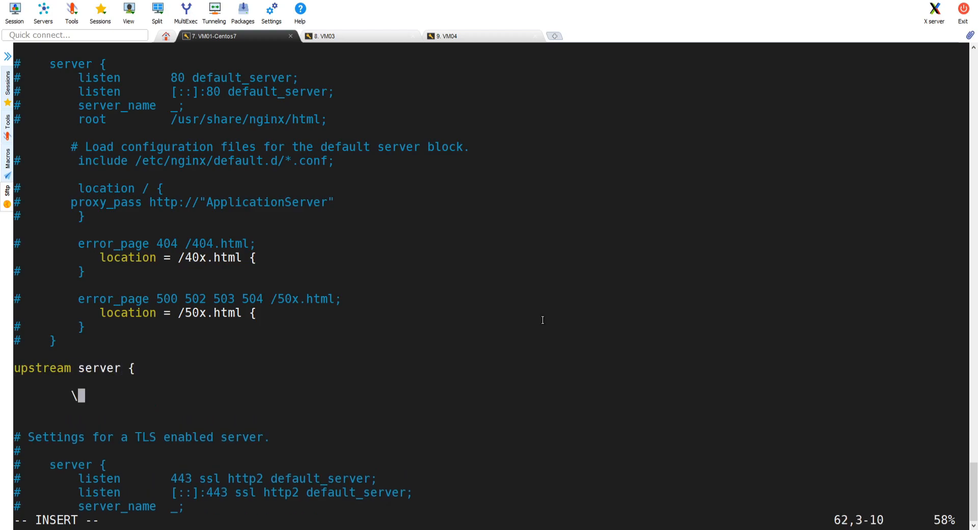
{"action": "type", "text": "server"}
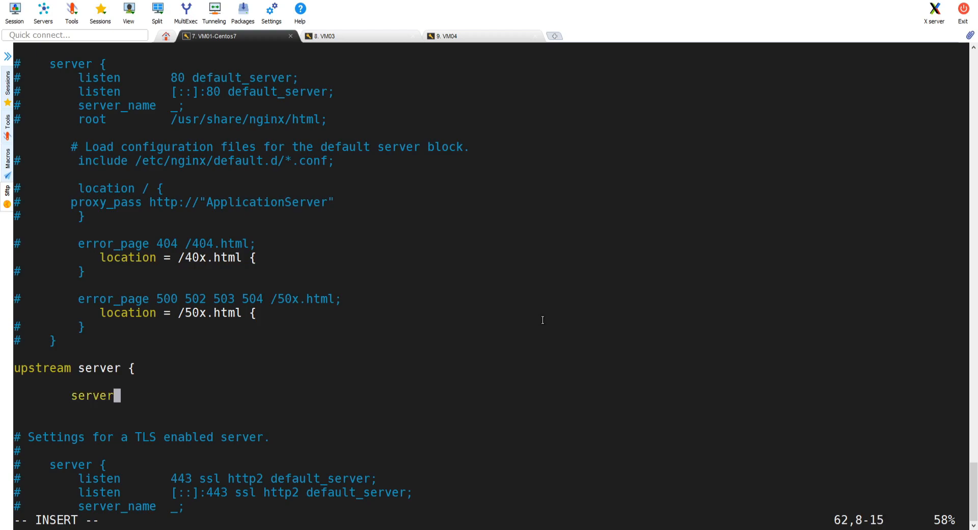
{"action": "mouse_move", "coordinate": [388, 472]}
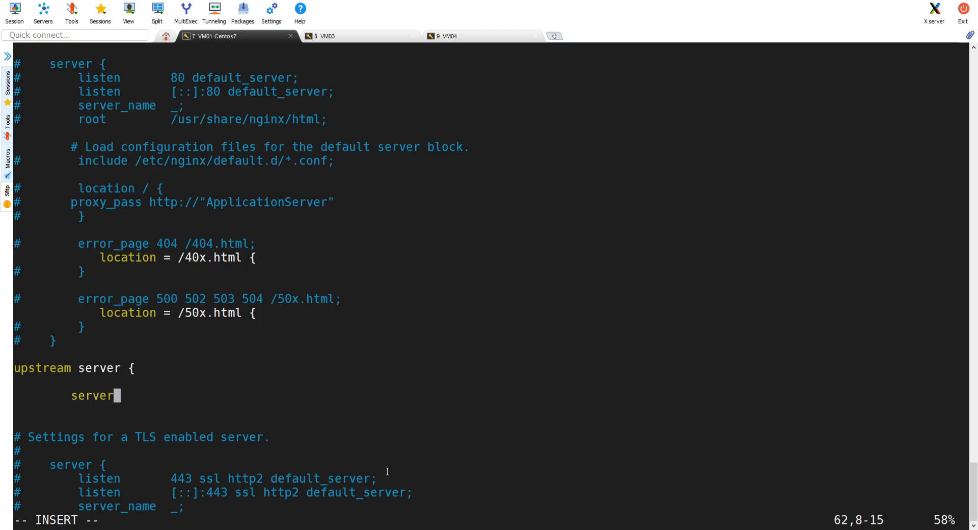
{"action": "key", "text": "Home"}
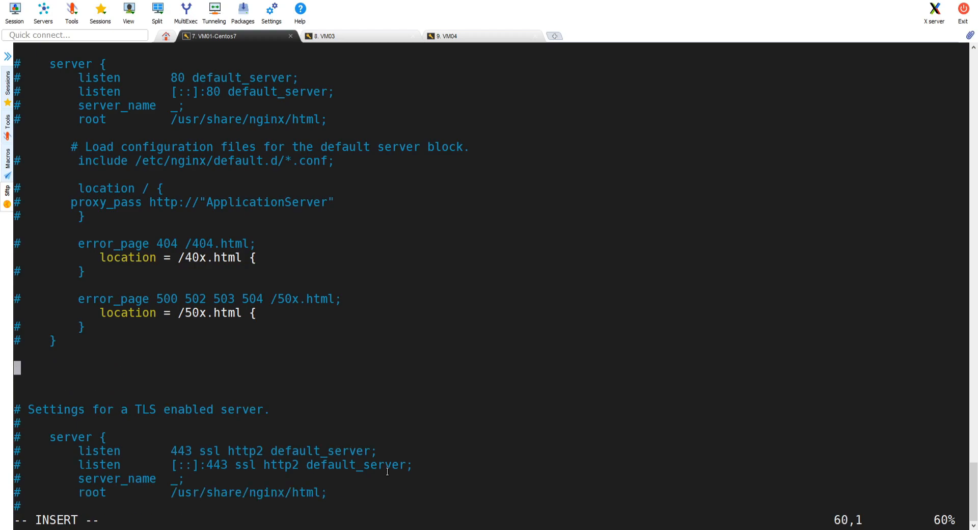
Step: Write 'upstream backend {' and begin its first server entry
{"action": "type", "text": "upst"}
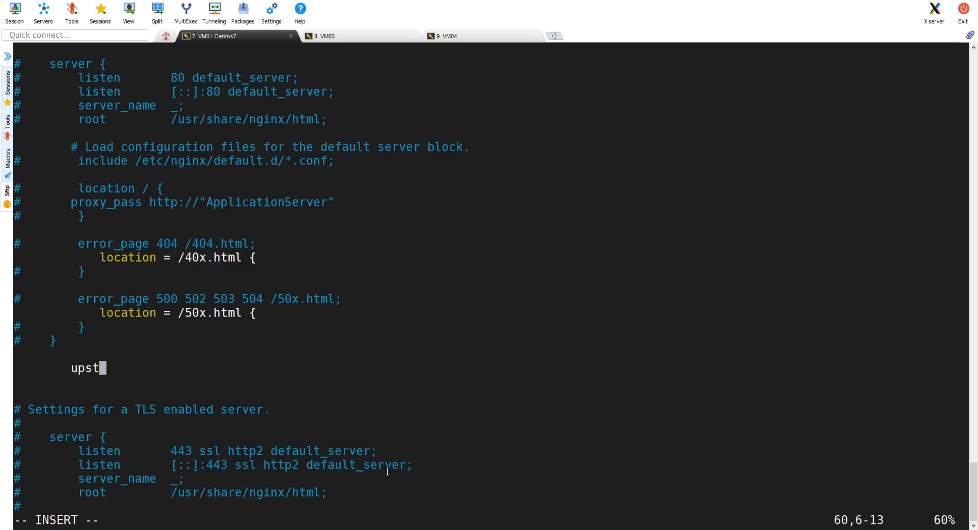
{"action": "type", "text": "ream"}
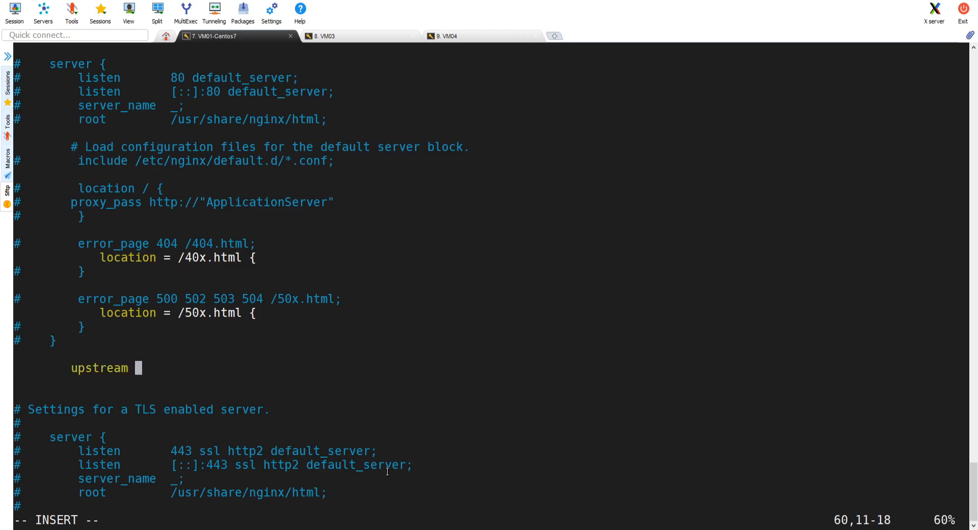
{"action": "type", "text": "backend {"}
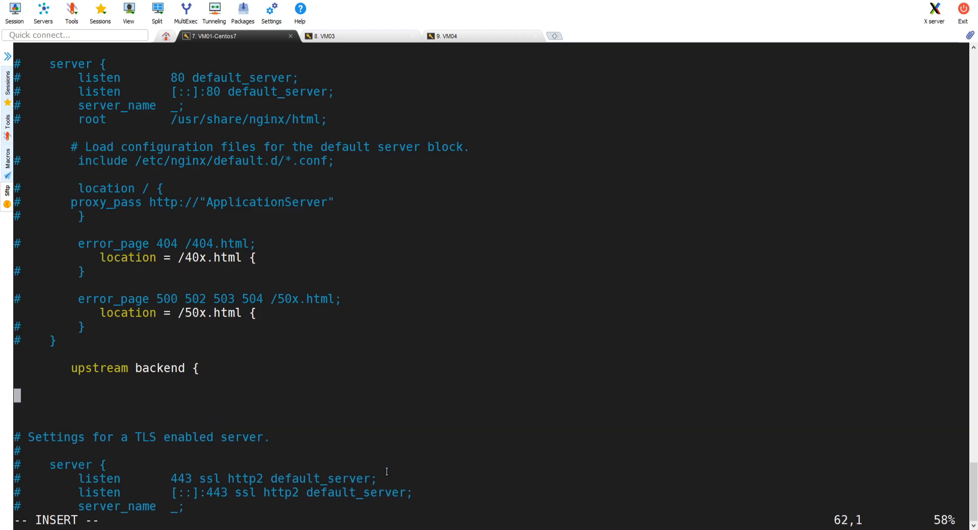
{"action": "type", "text": "server"}
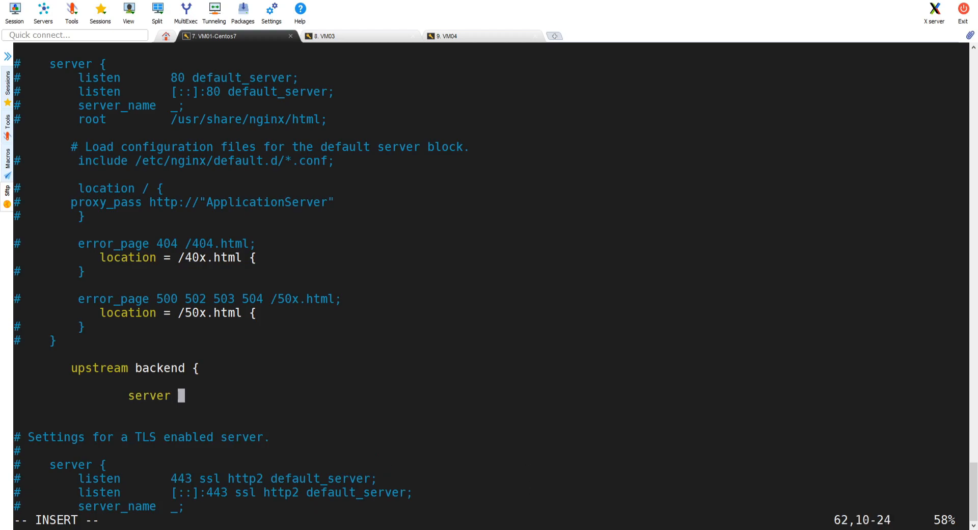
{"action": "mouse_move", "coordinate": [399, 368]}
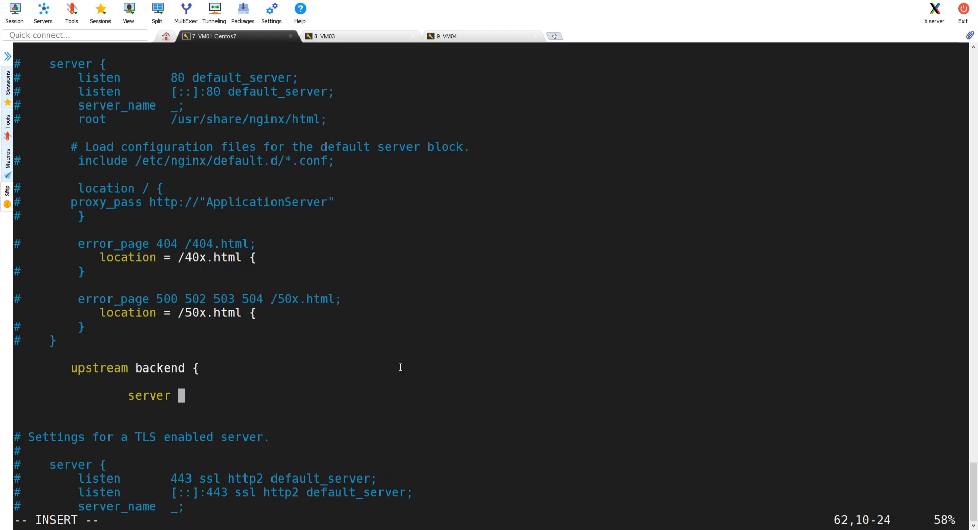
Step: List server 192.168.8.100; and server 192.168.8.101; in the backend upstream, close it, and start a server block
{"action": "type", "text": "192"}
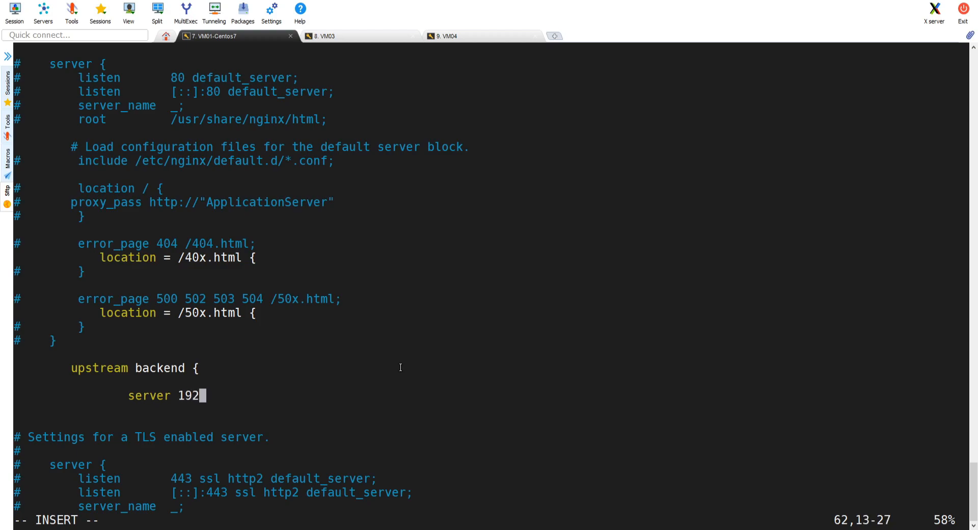
{"action": "type", "text": ".168."}
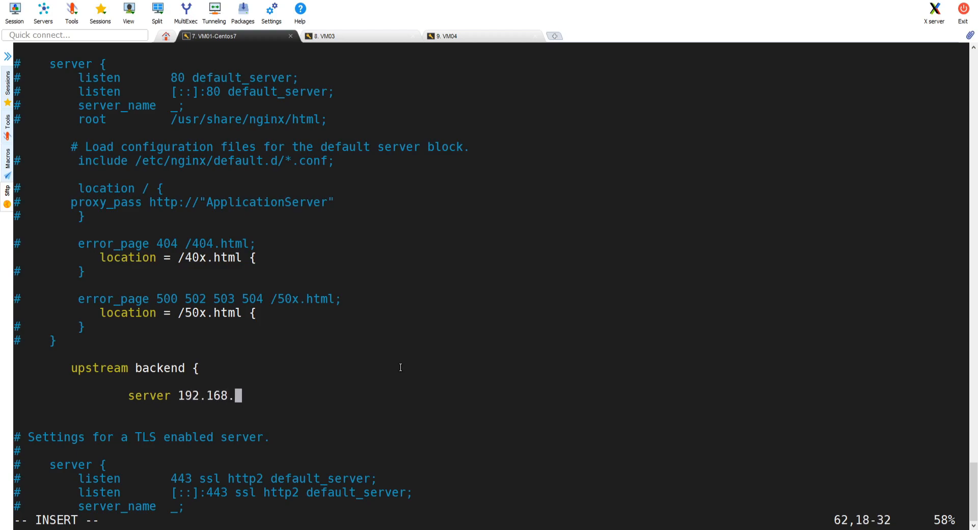
{"action": "type", "text": "8.100"}
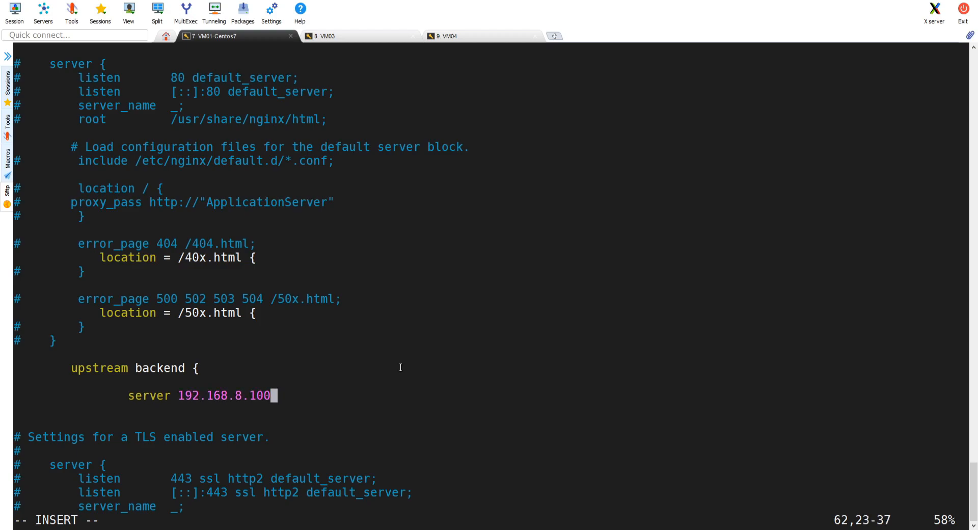
{"action": "type", "text": ";"}
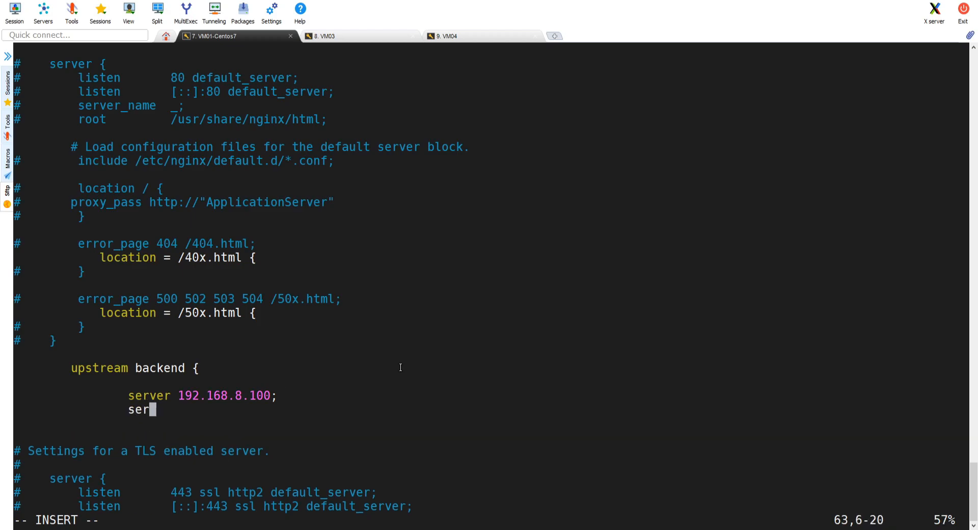
{"action": "type", "text": "ver 192.16"}
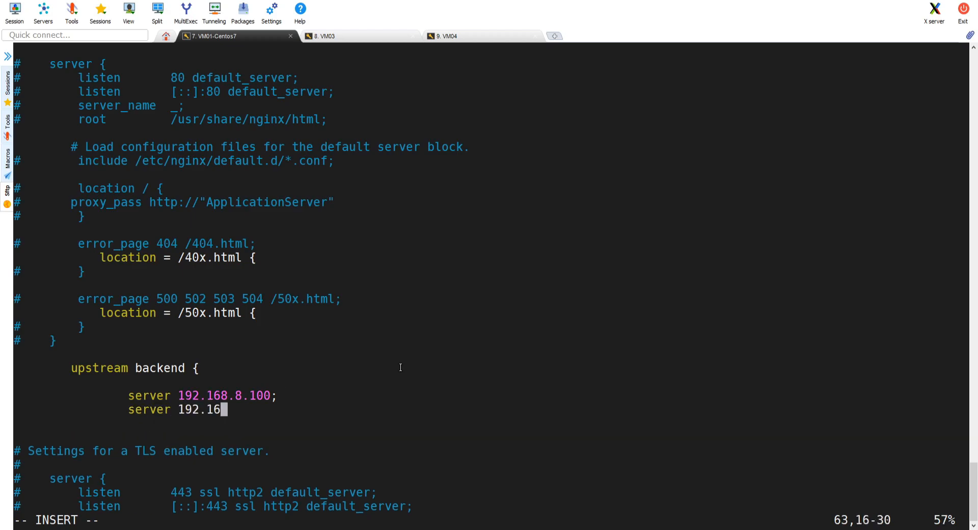
{"action": "type", "text": "8.8.101;"}
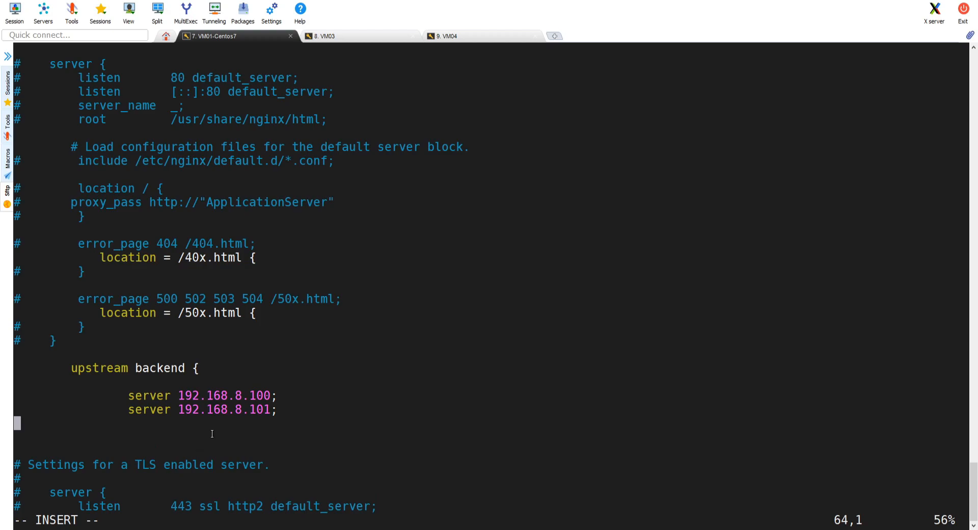
{"action": "key", "text": "Right"}
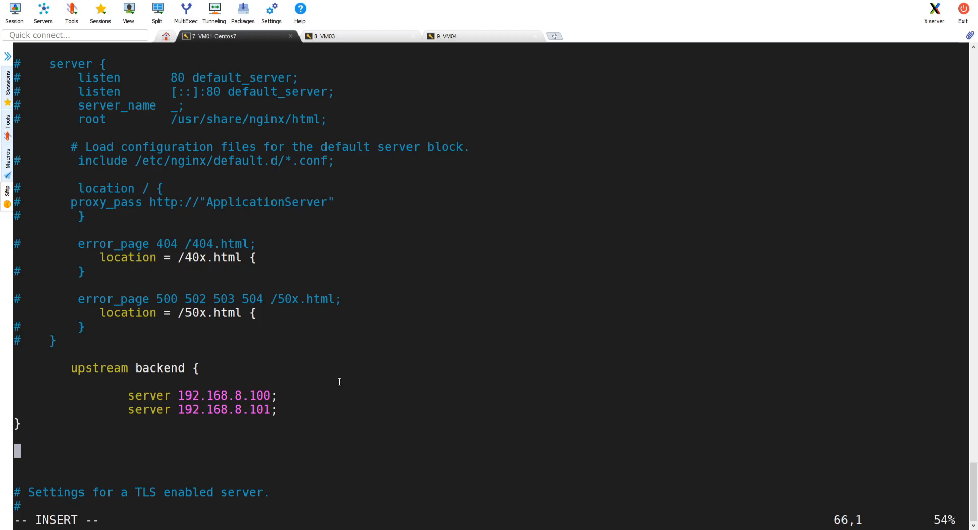
{"action": "type", "text": "server {"}
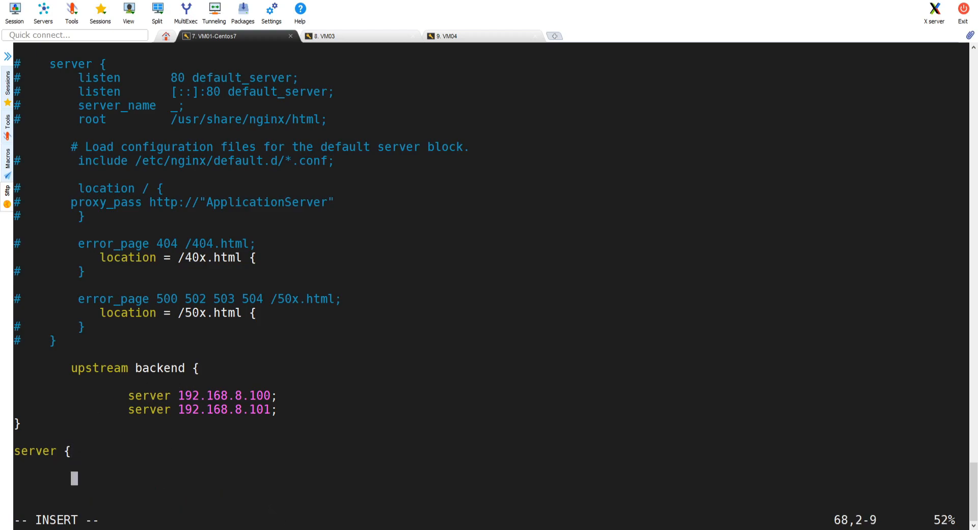
{"action": "mouse_move", "coordinate": [269, 393]}
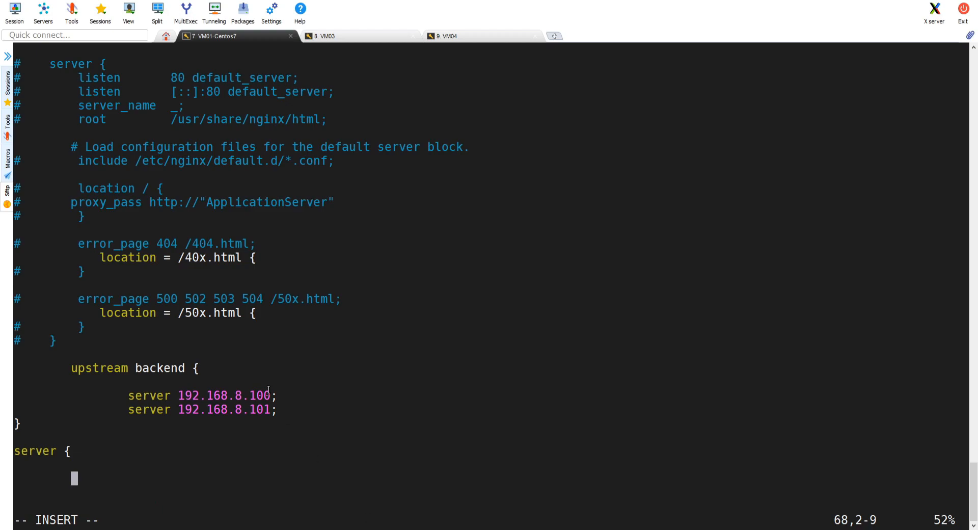
Step: Give the new server block listen 80; and copy the commented location / proxy_pass block into it
{"action": "type", "text": "listen"}
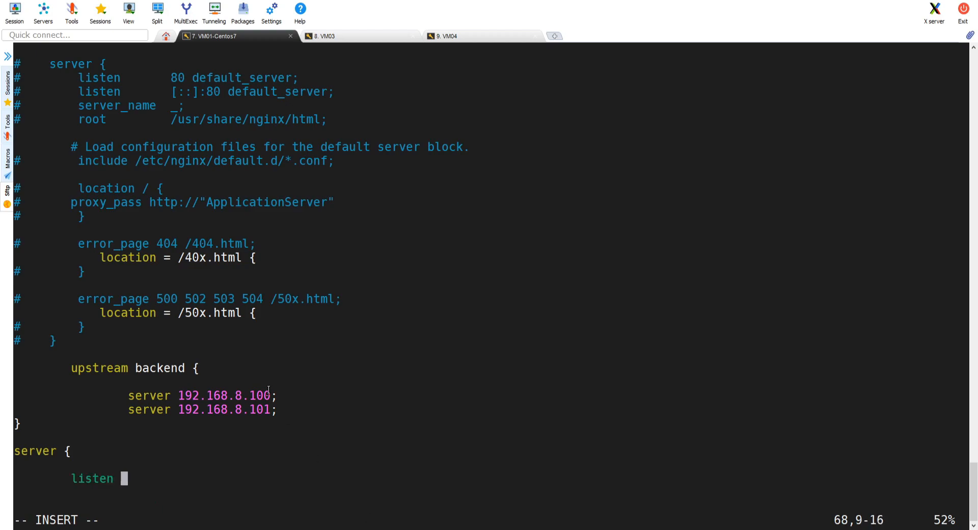
{"action": "type", "text": "80;"}
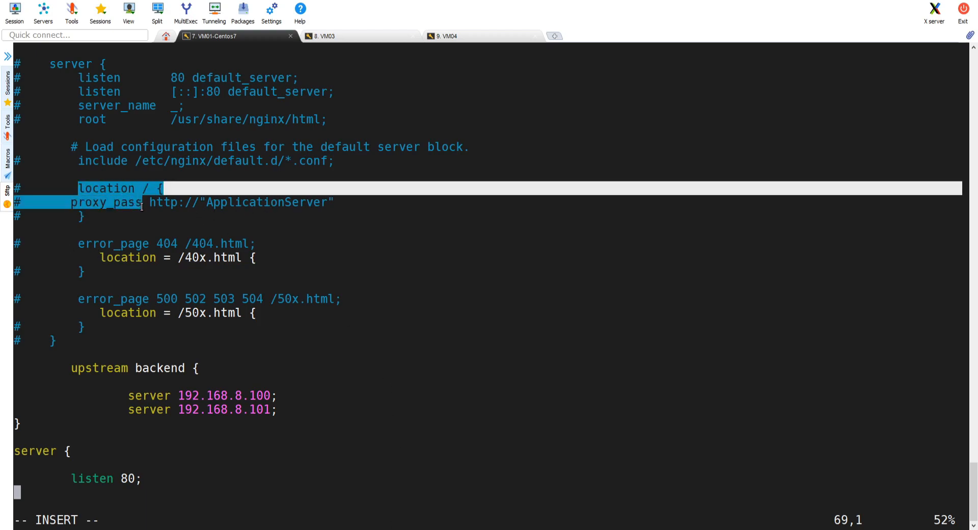
{"action": "scroll", "scroll_direction": "down", "scroll_amount": 3}
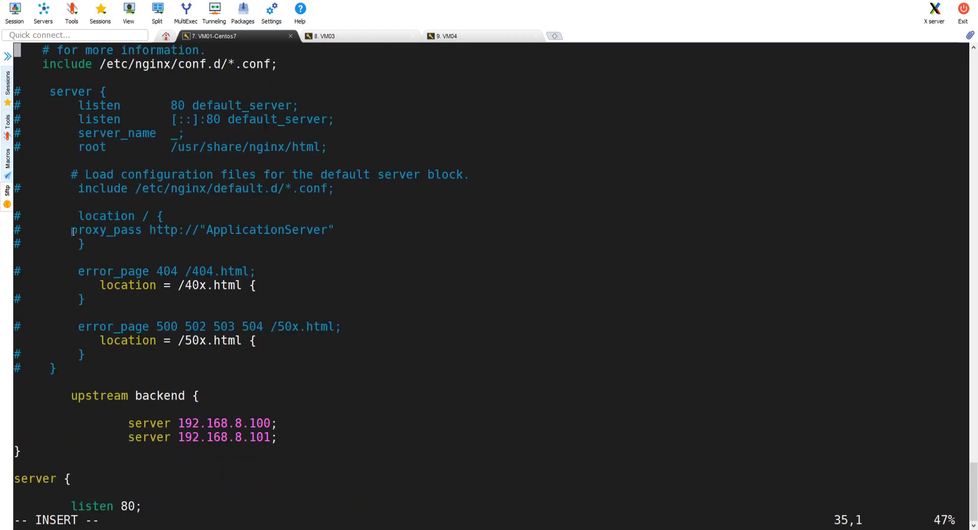
{"action": "left_click_drag", "start_coordinate": [71, 215], "coordinate": [84, 243]}
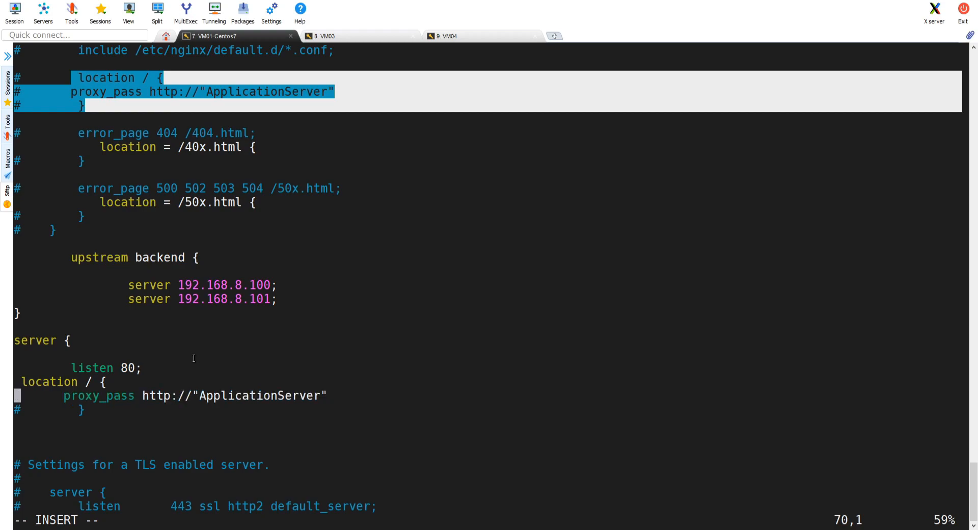
{"action": "key", "text": "Down"}
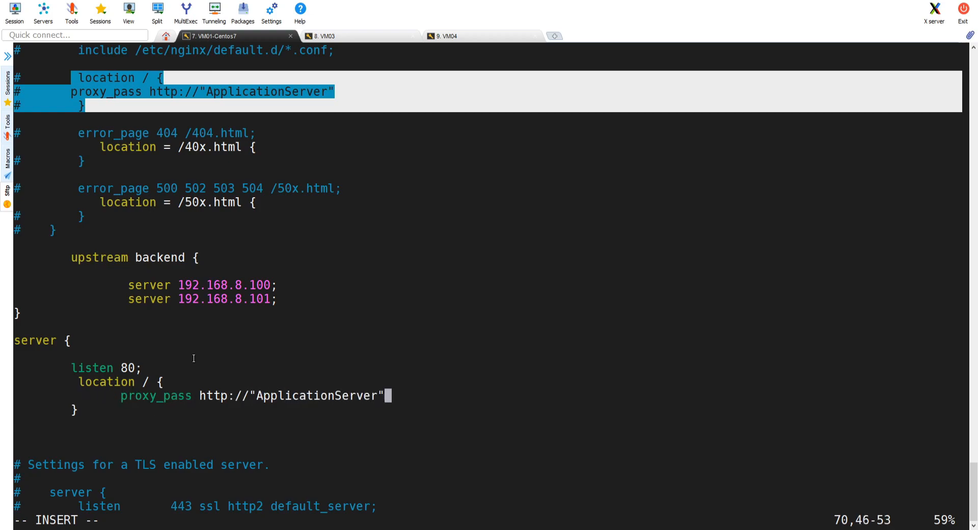
{"action": "key", "text": "BackSpace"}
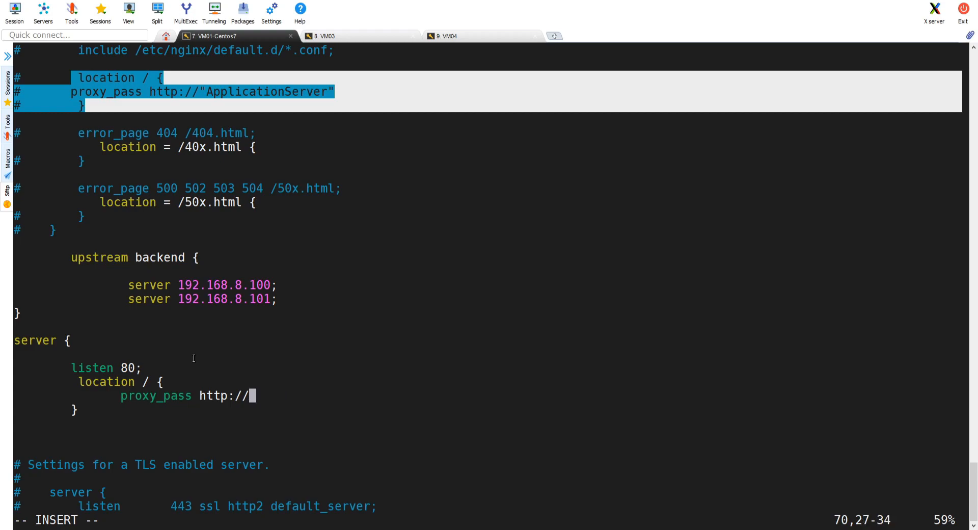
{"action": "type", "text": "b"}
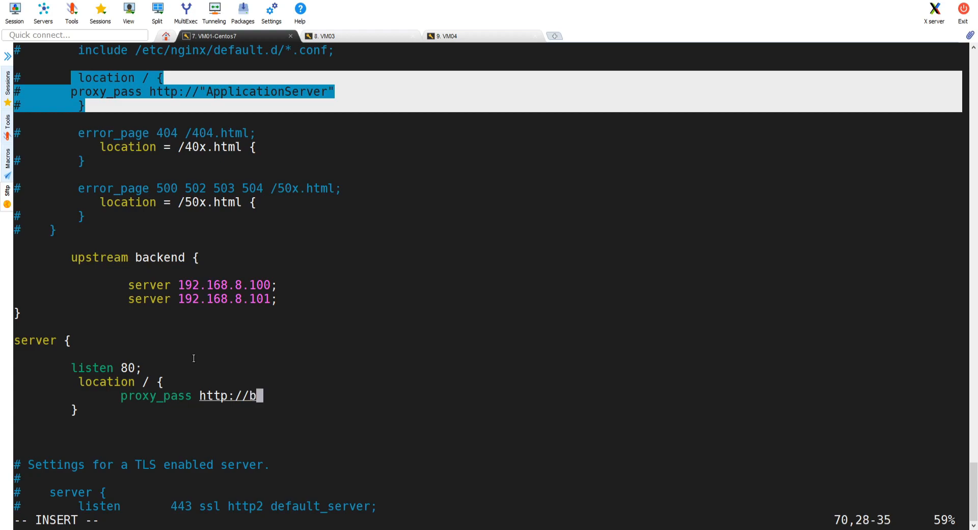
{"action": "type", "text": "ackend"}
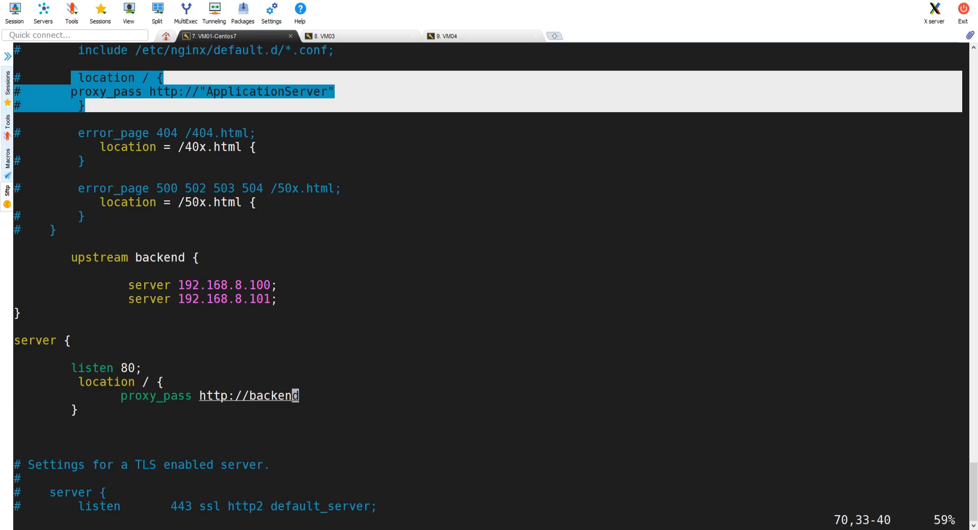
{"action": "left_click", "coordinate": [316, 387]}
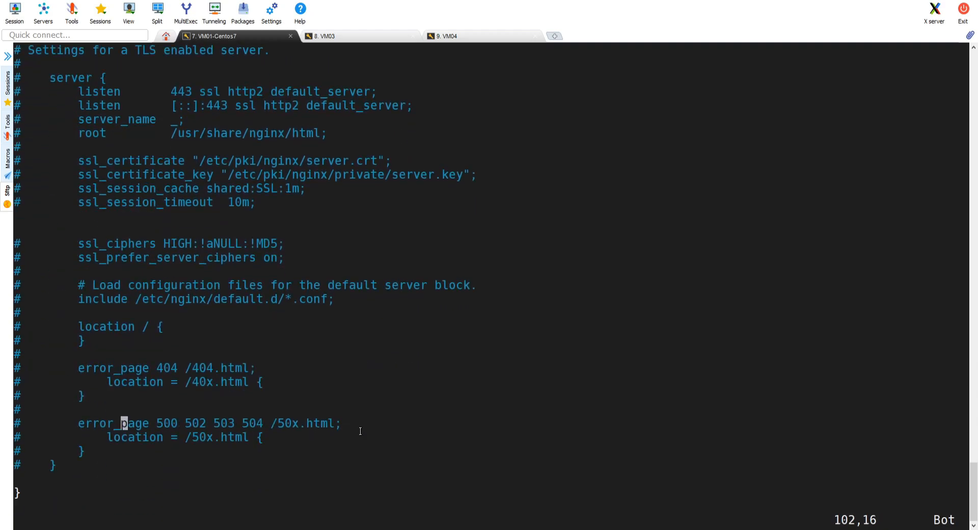
{"action": "scroll", "scroll_direction": "up", "scroll_amount": 3}
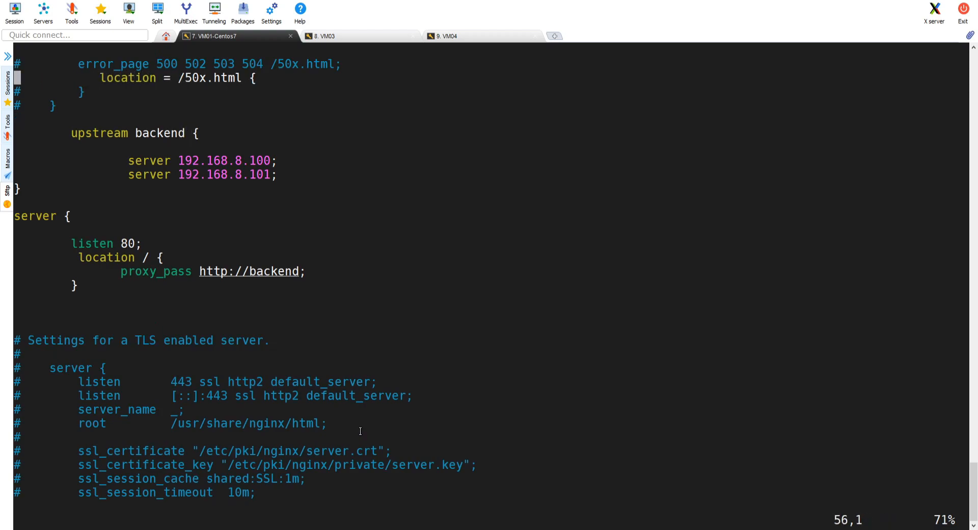
{"action": "key", "text": "i"}
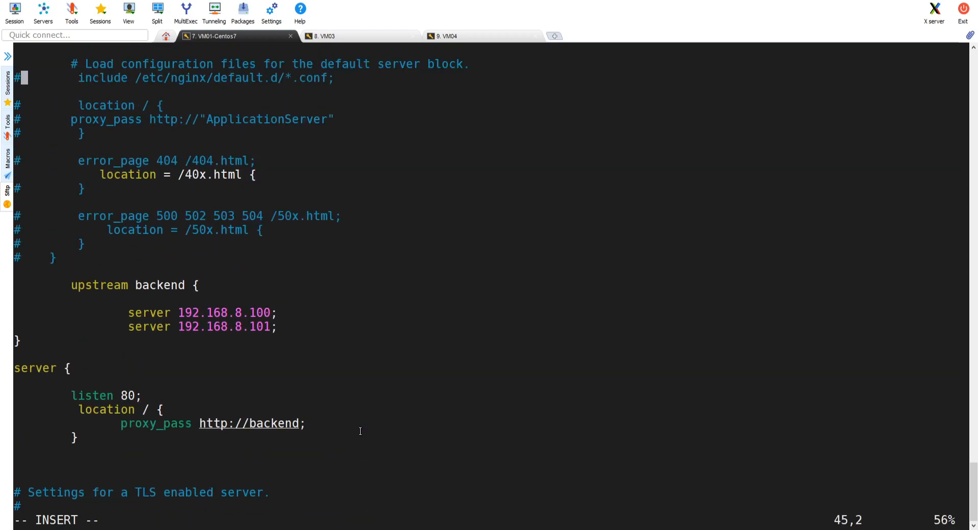
{"action": "key", "text": "Down"}
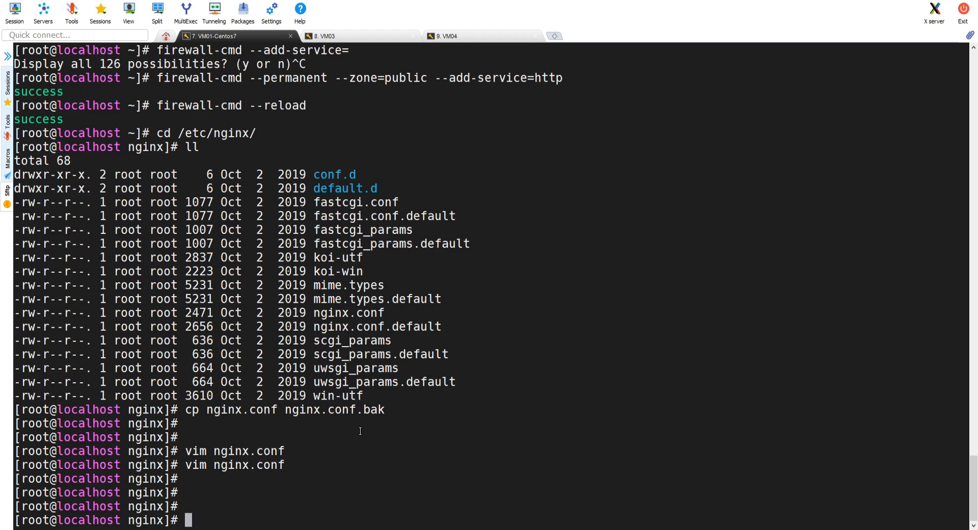
Step: Test the configuration with nginx -t and restart nginx with systemctl
{"action": "type", "text": "nginx -t"}
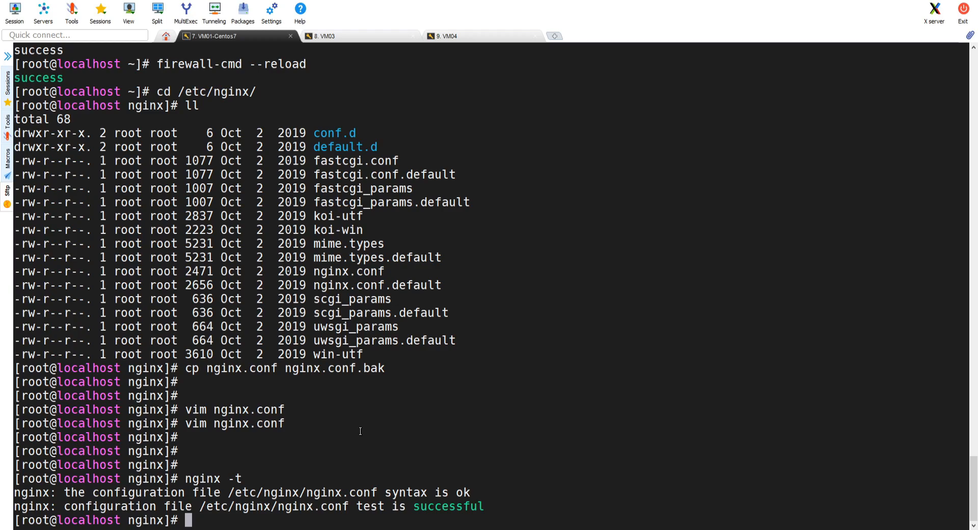
{"action": "type", "text": "systemctl"}
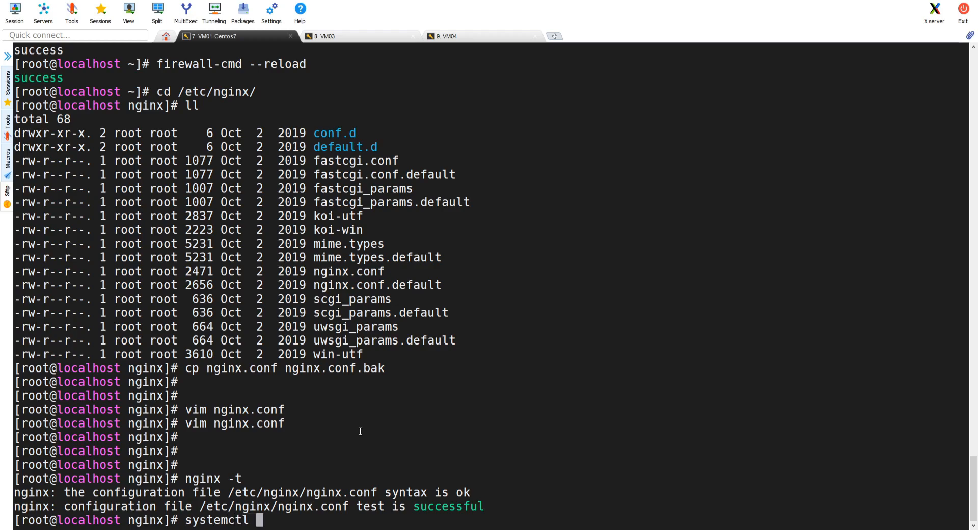
{"action": "type", "text": "restart nginx"}
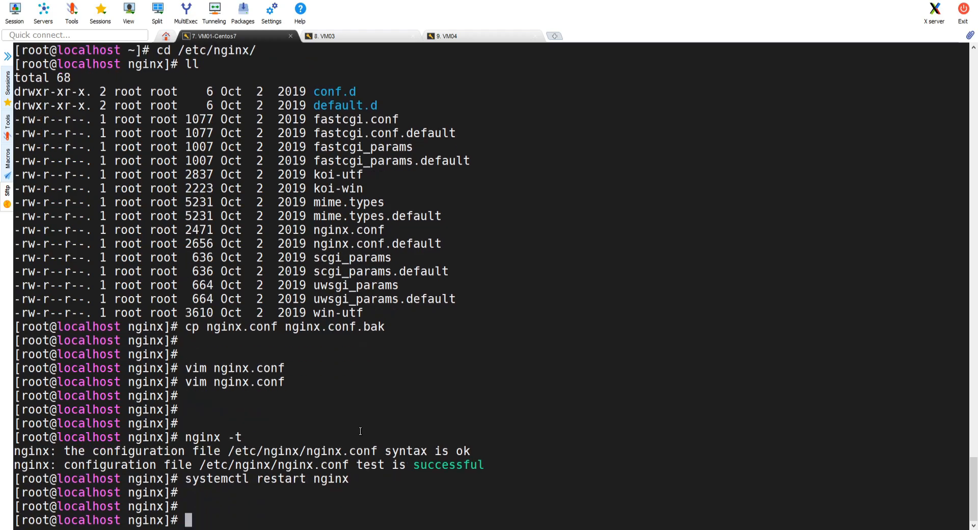
Step: Check systemctl status nginx and highlight the active (running) state
{"action": "type", "text": "systemctl"}
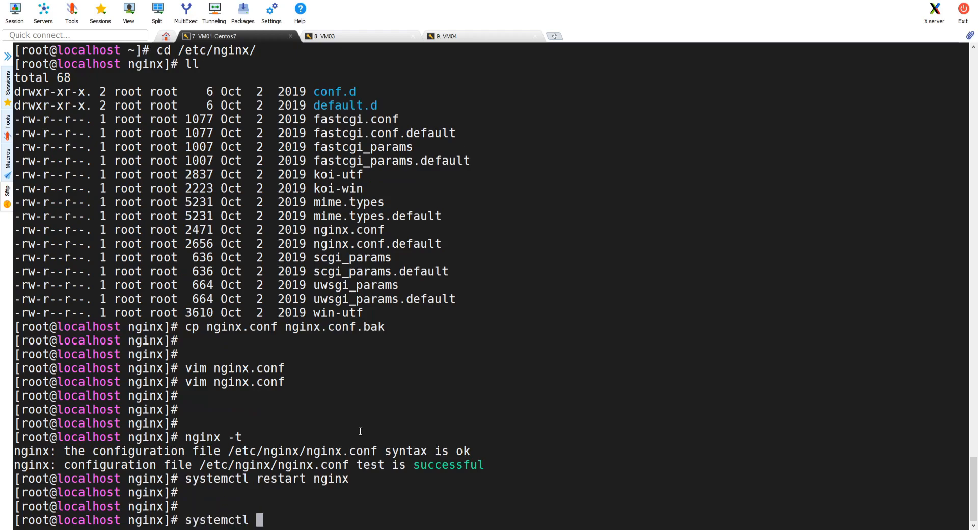
{"action": "type", "text": "status nginx"}
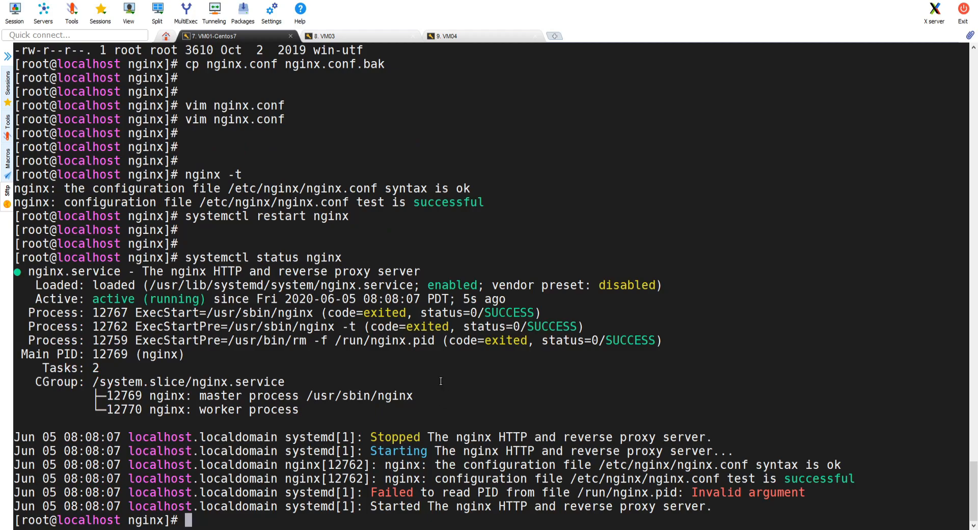
{"action": "left_click_drag", "start_coordinate": [93, 299], "coordinate": [205, 298]}
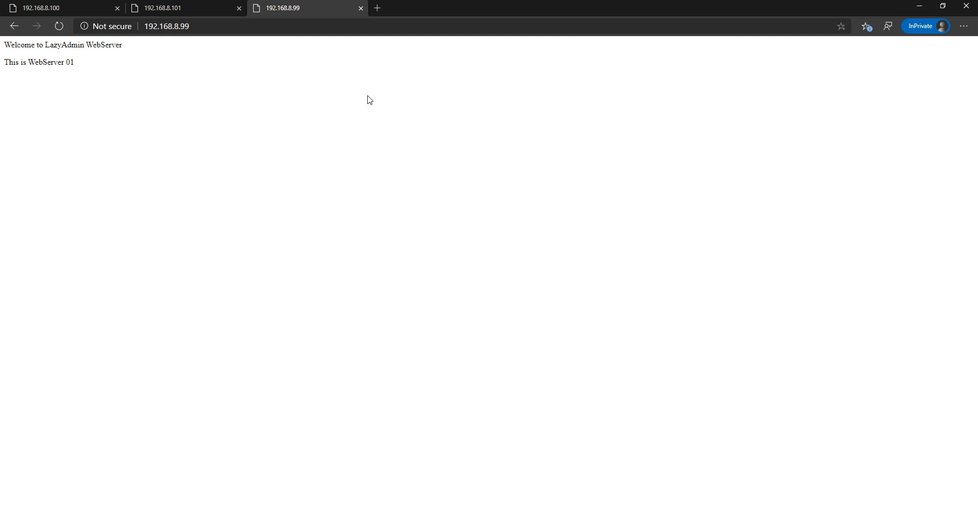
{"action": "mouse_move", "coordinate": [373, 101]}
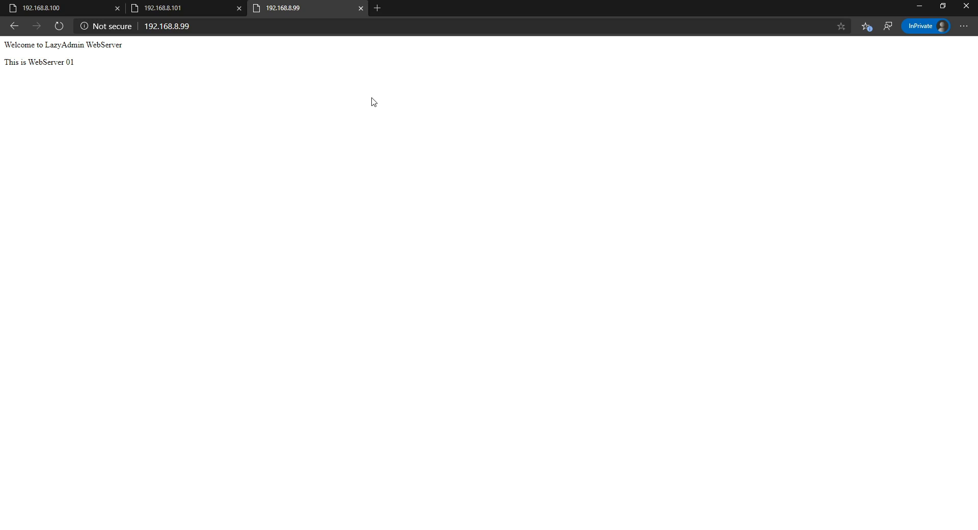